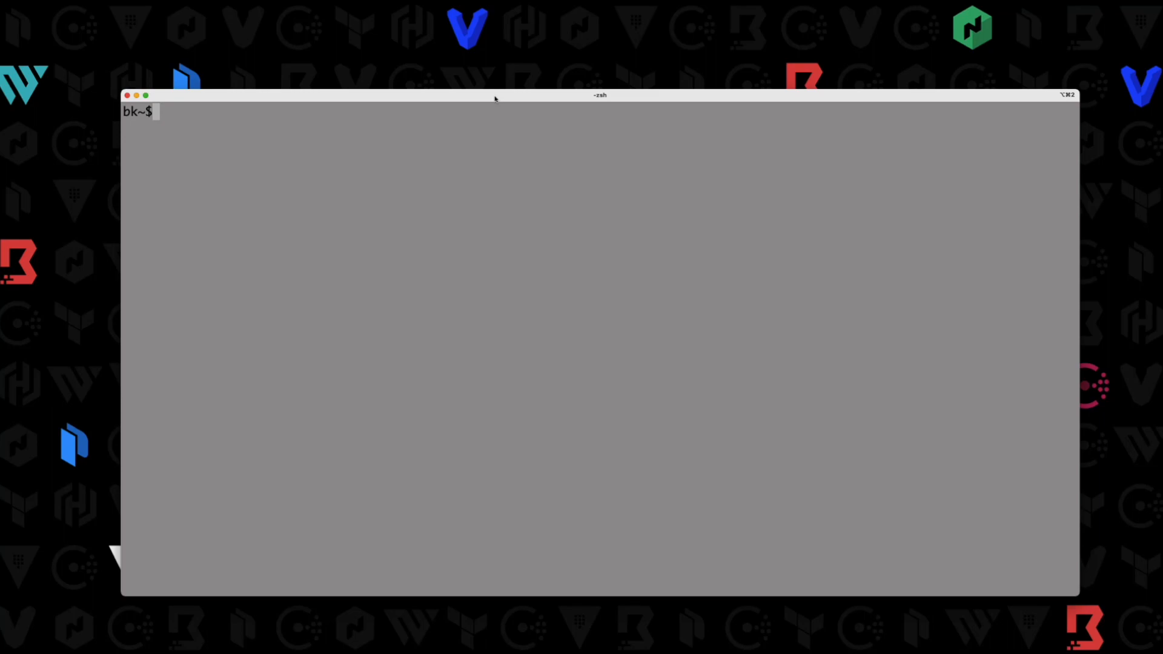
# Step: List the public key files with `ls | grep pub`, showing btk.pub, frank.pub and susan.pub
pyautogui.write('ls | grep pub')
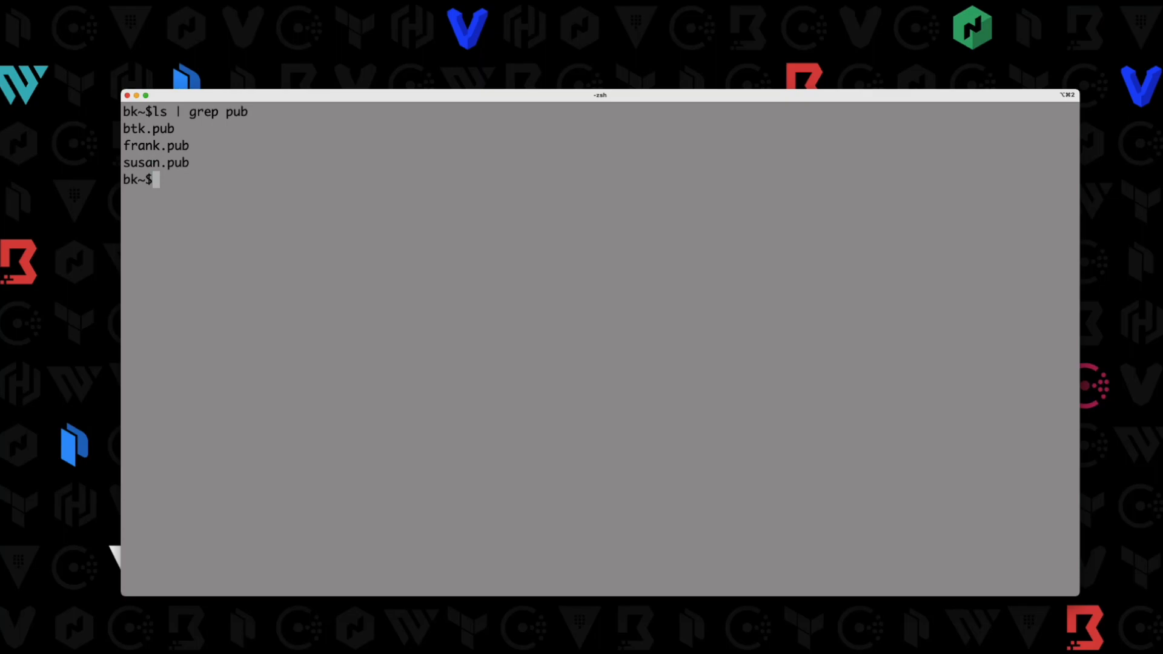
pyautogui.press('enter')
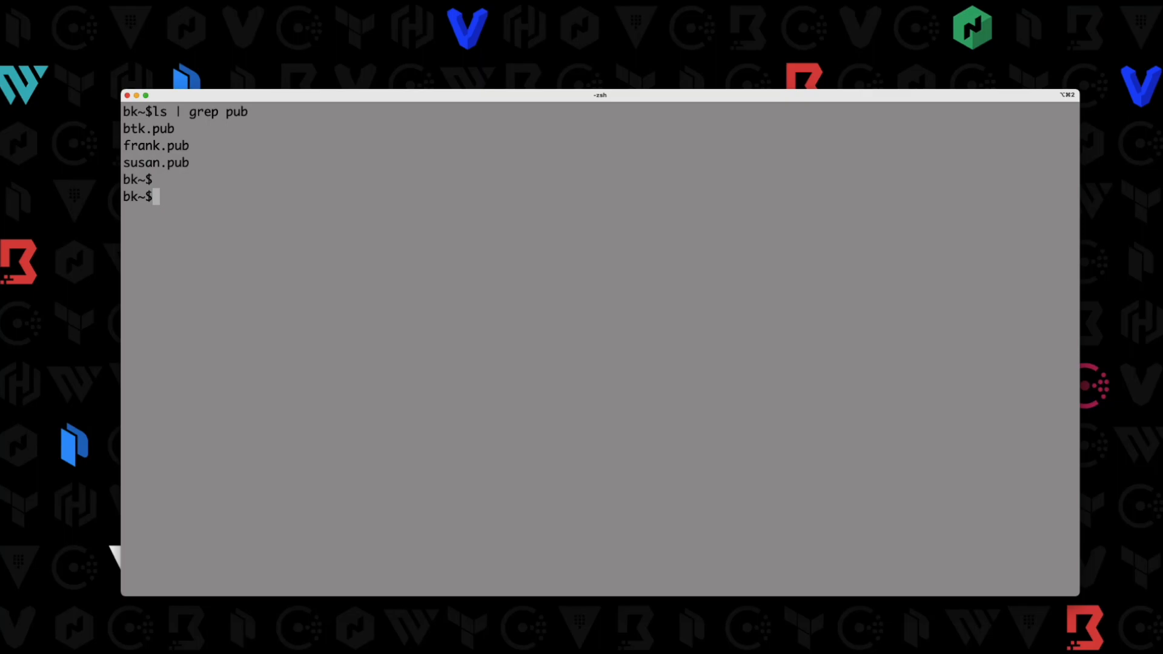
# Step: Run `vault status` to confirm Initialized is false and Vault is sealed, then clear the screen
pyautogui.write('v')
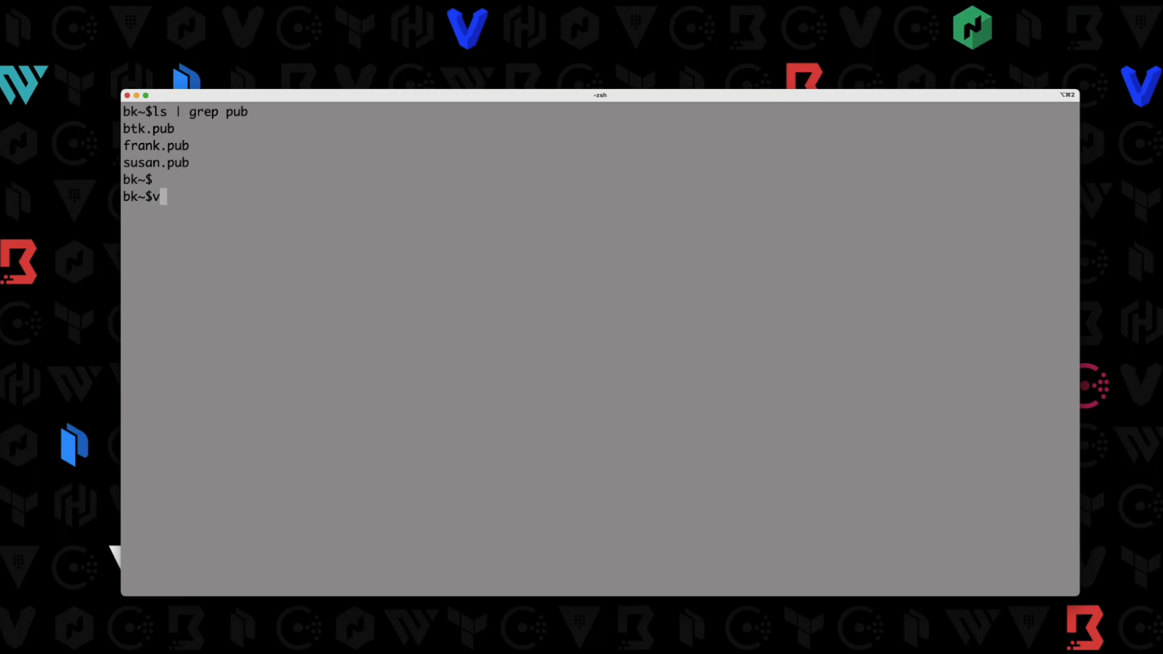
pyautogui.write('ault tatus')
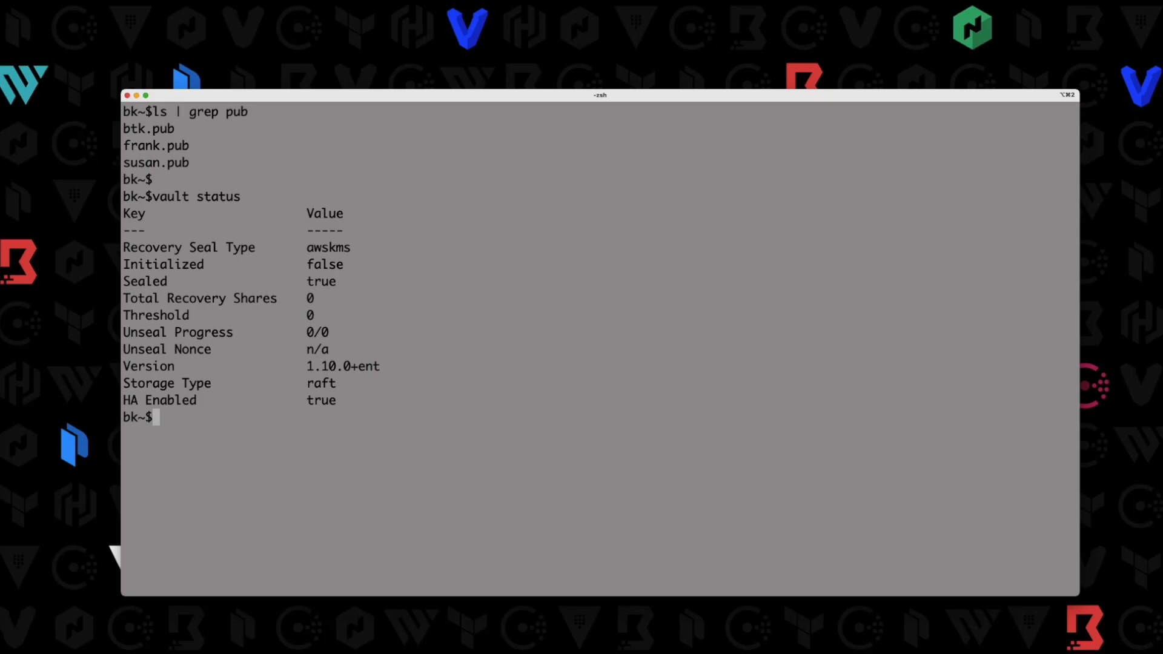
pyautogui.doubleClick(328, 248)
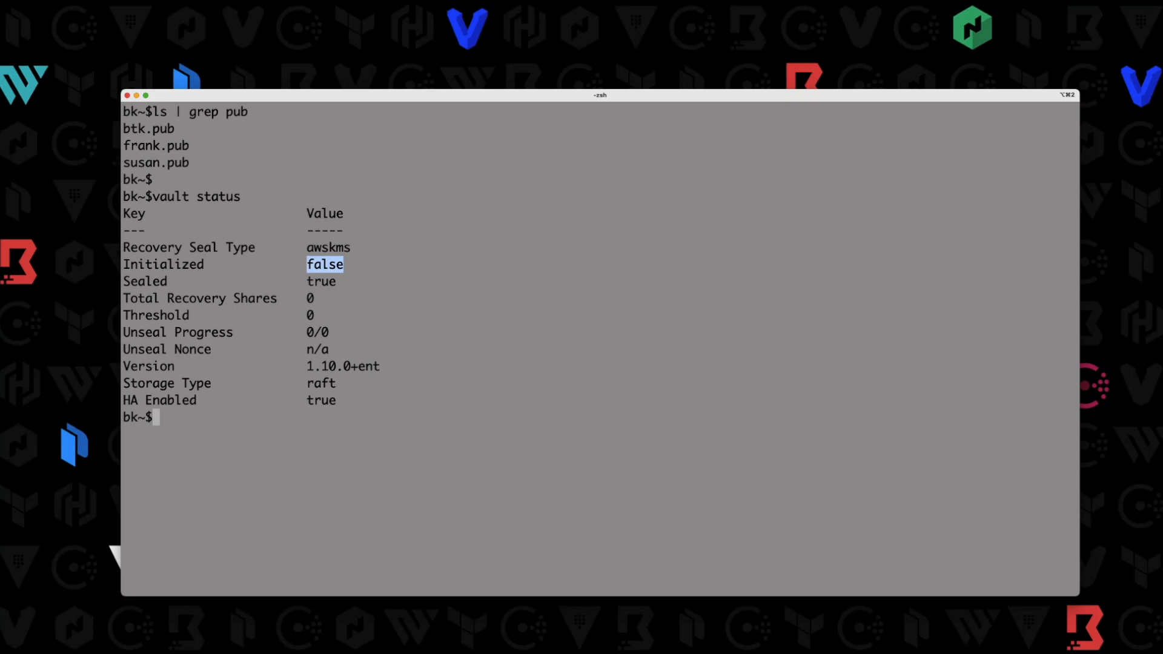
pyautogui.write('clea')
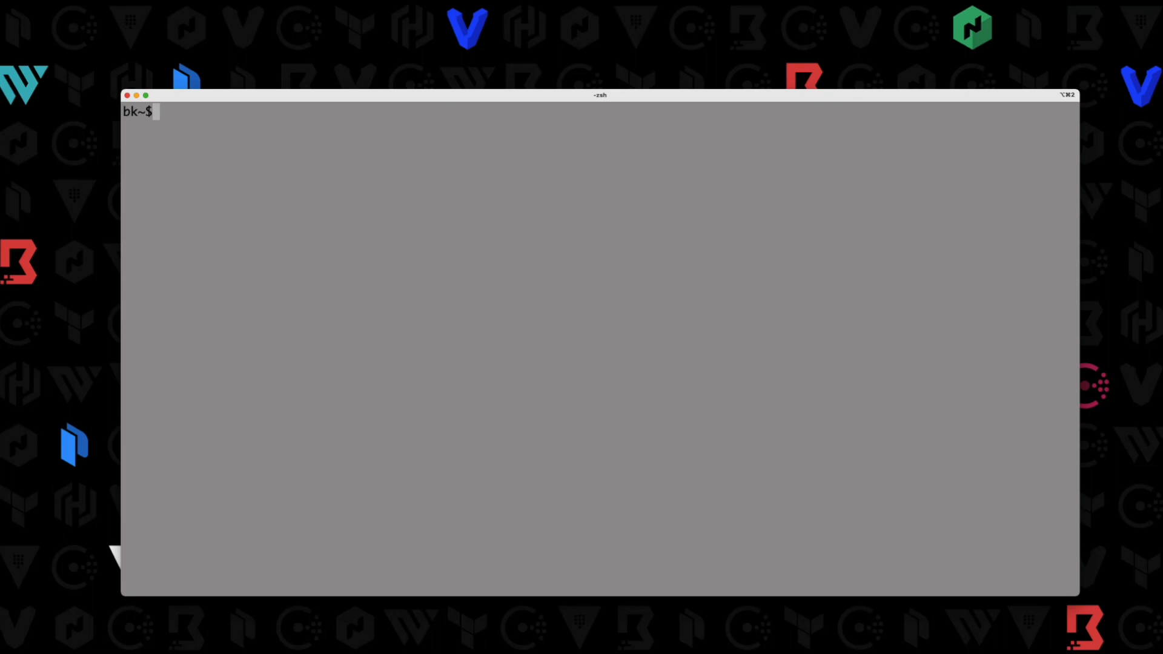
# Step: Begin `vault operator init` with `-recovery-shares=3`, continuing the command across lines
pyautogui.write('vault')
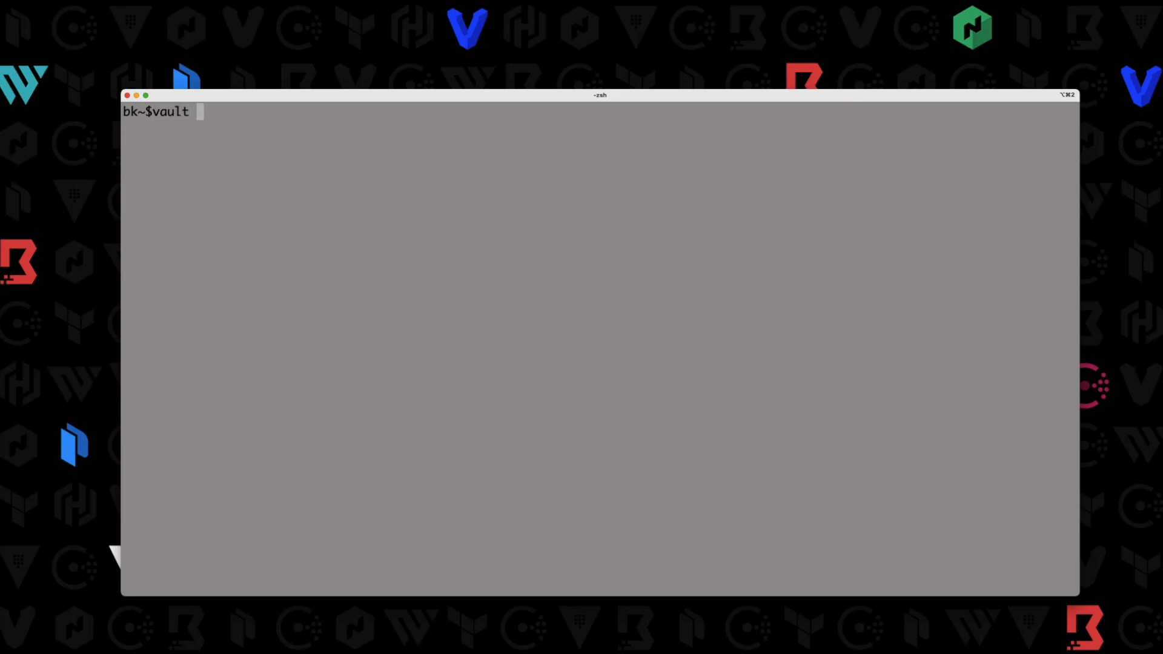
pyautogui.write('opera')
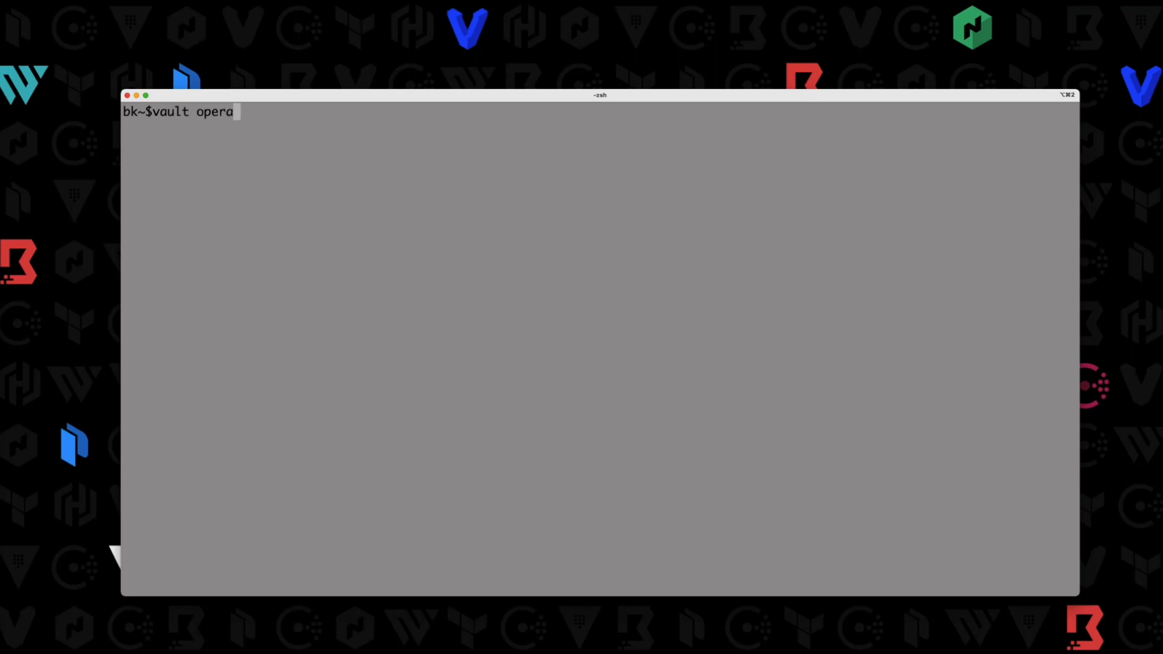
pyautogui.write('tor init \\')
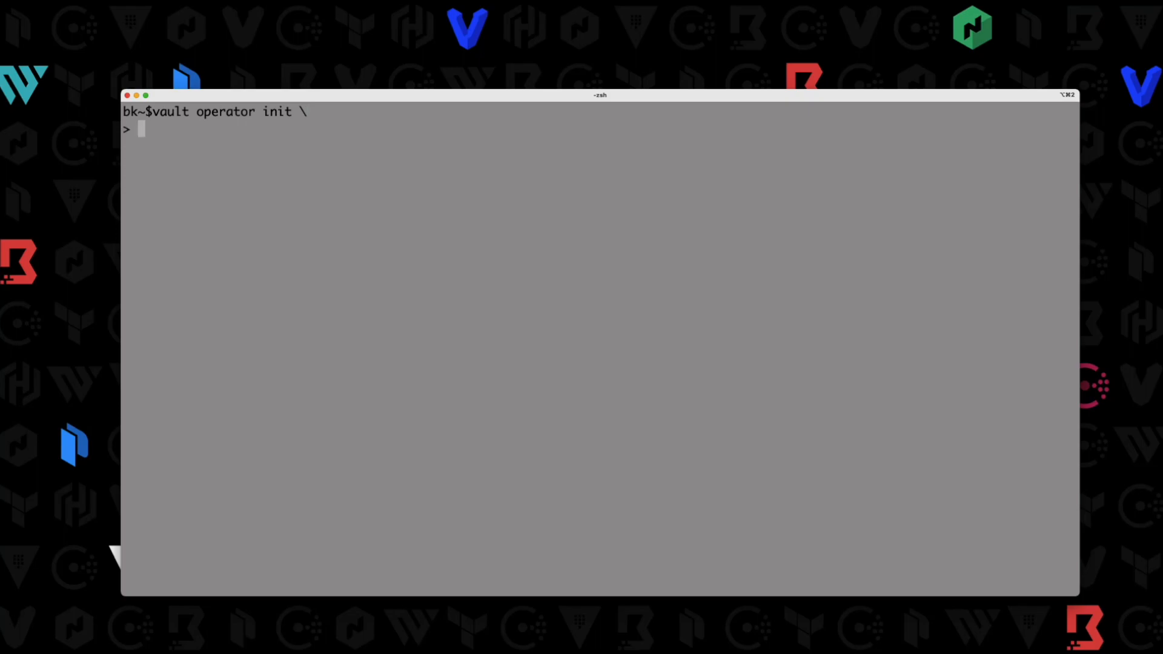
pyautogui.write('-recov')
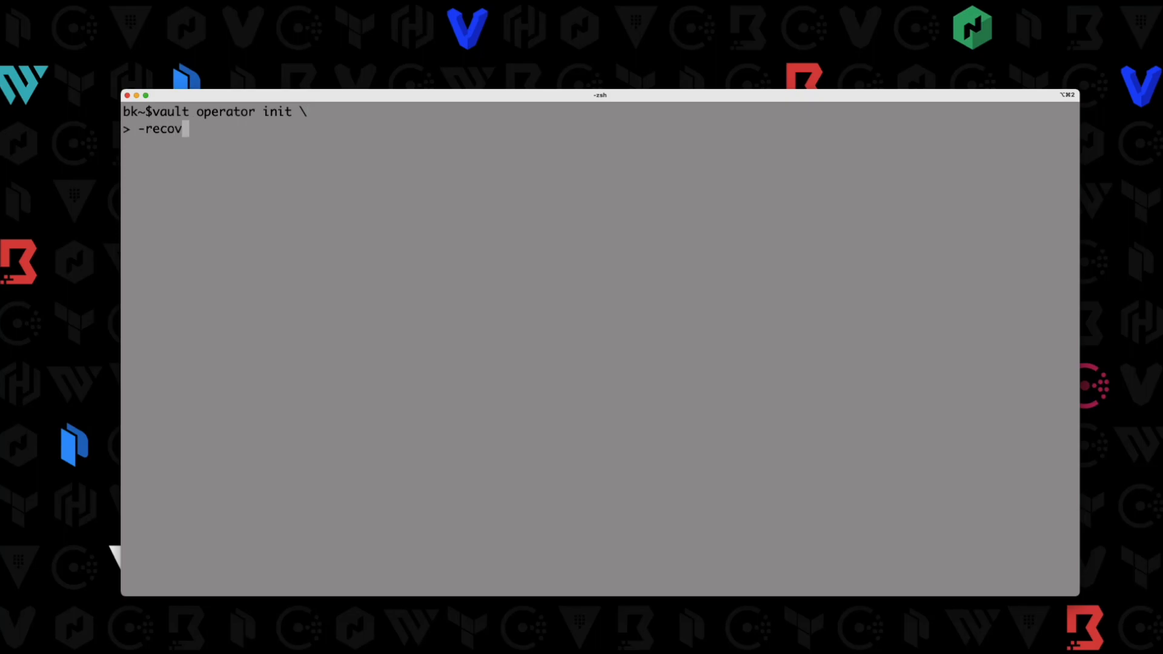
pyautogui.write('ery')
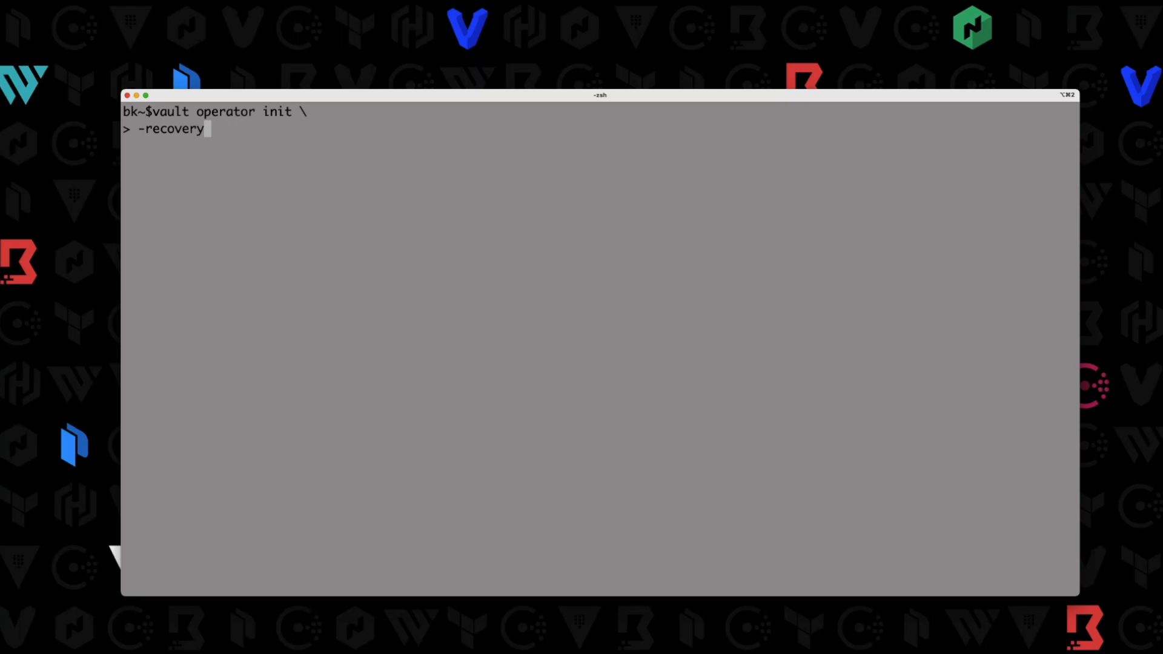
pyautogui.write('-shares')
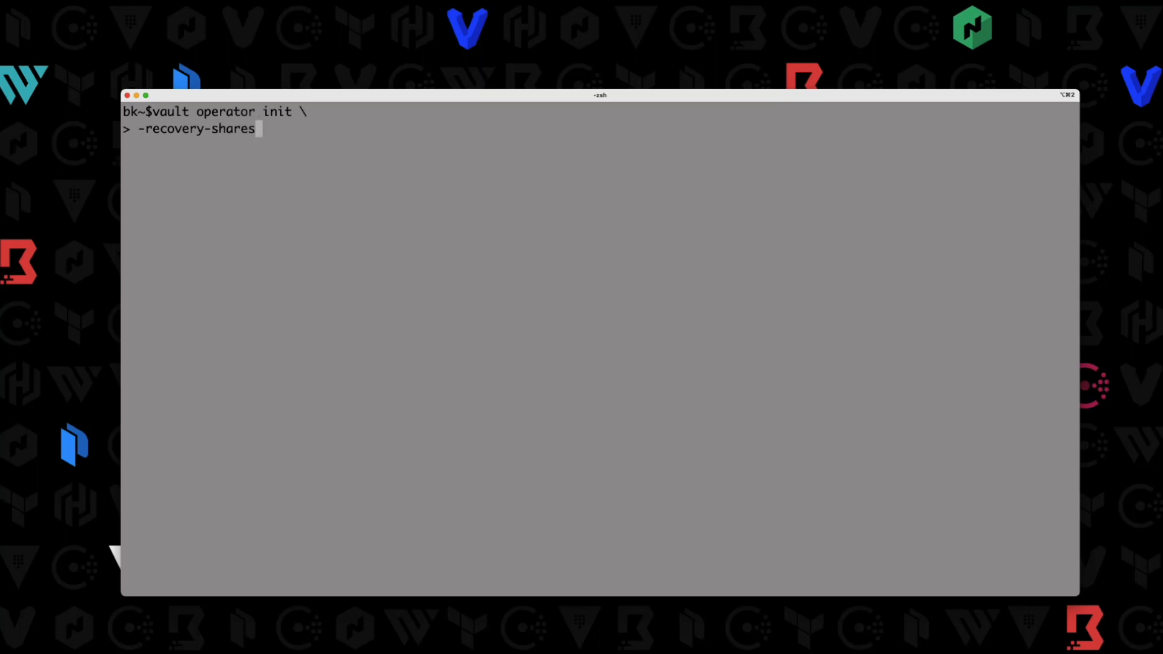
pyautogui.write('=3 \\')
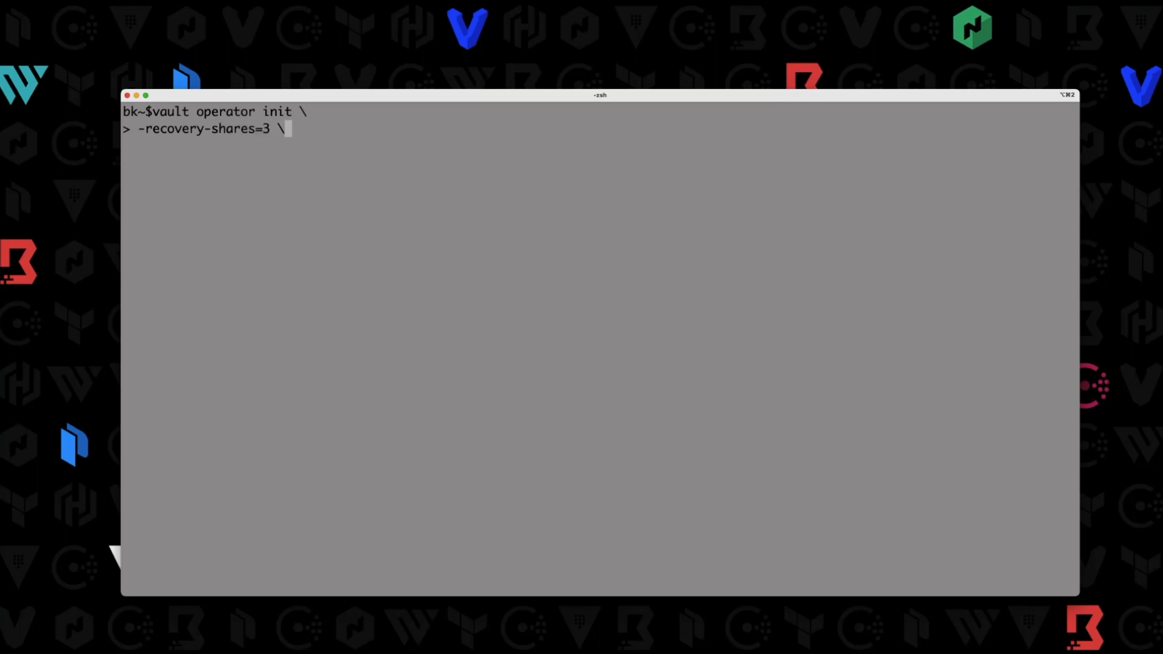
# Step: Add `-recovery-threshold=2` and continue the command onto another line
pyautogui.write('-re')
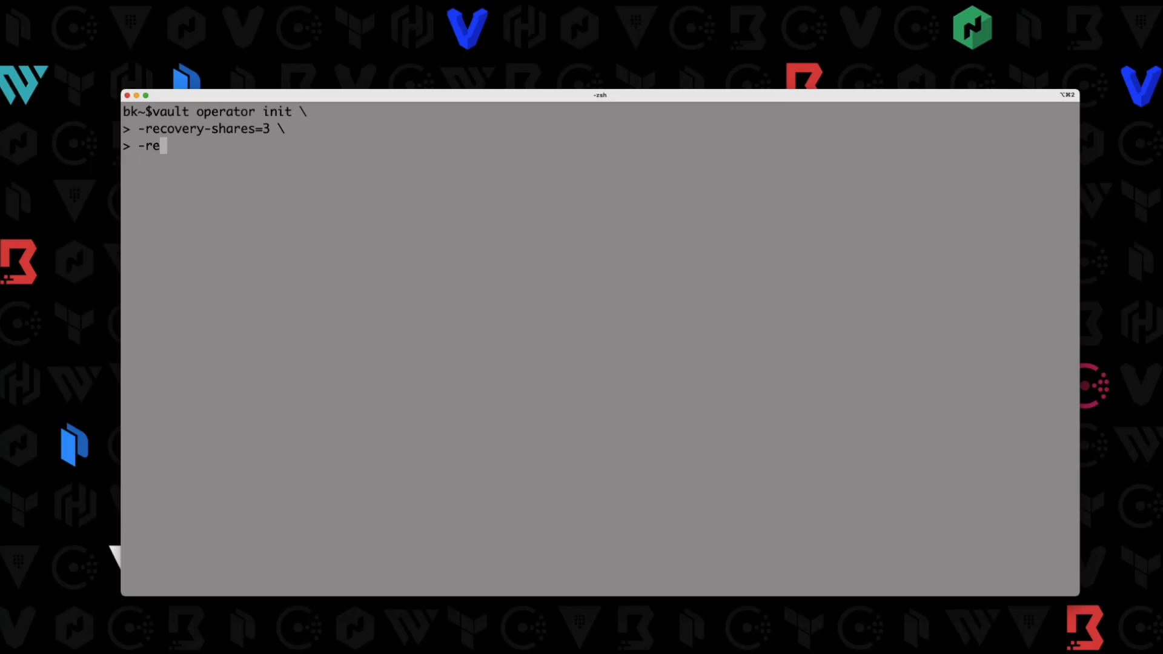
pyautogui.write('covery-')
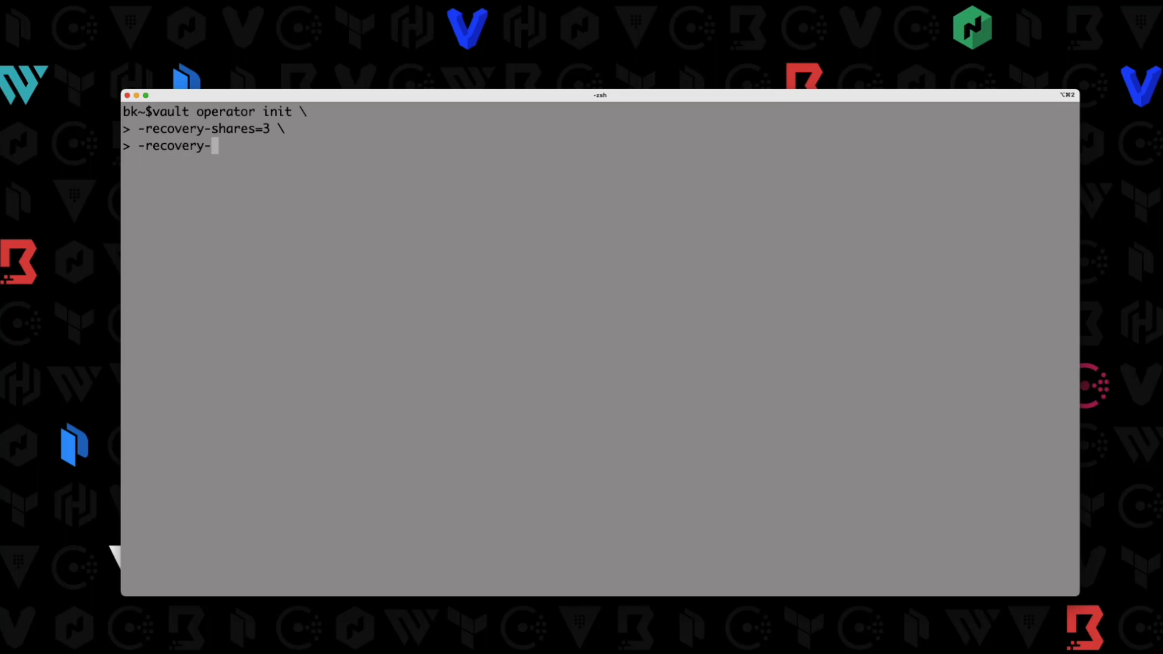
pyautogui.write('thr')
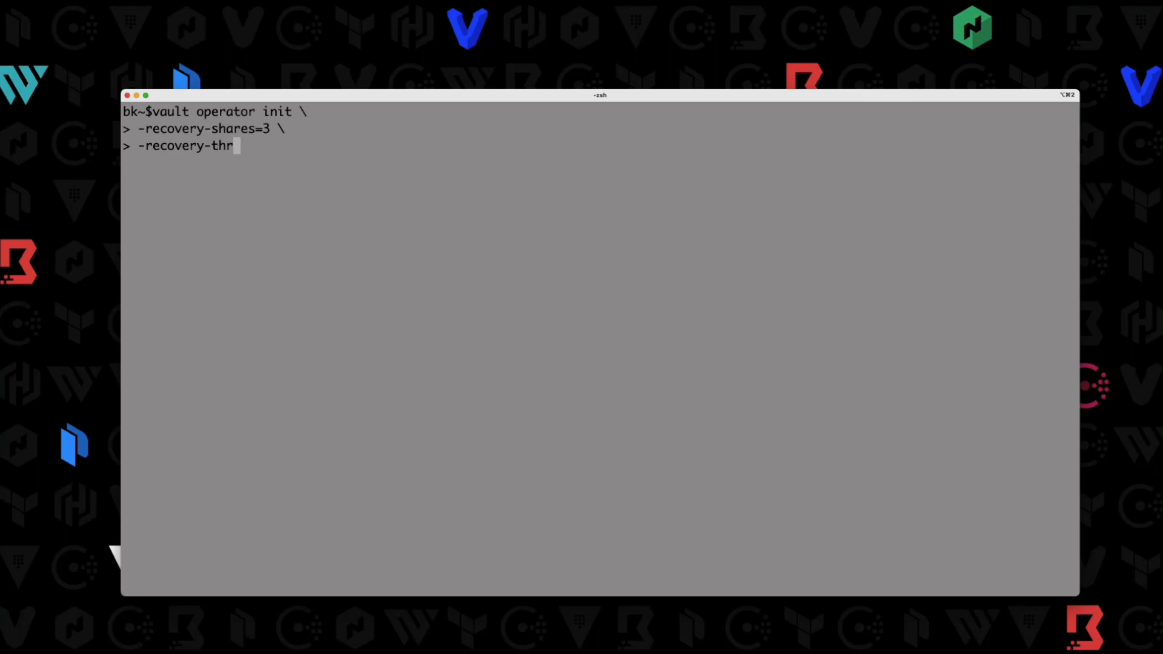
pyautogui.write('eshol')
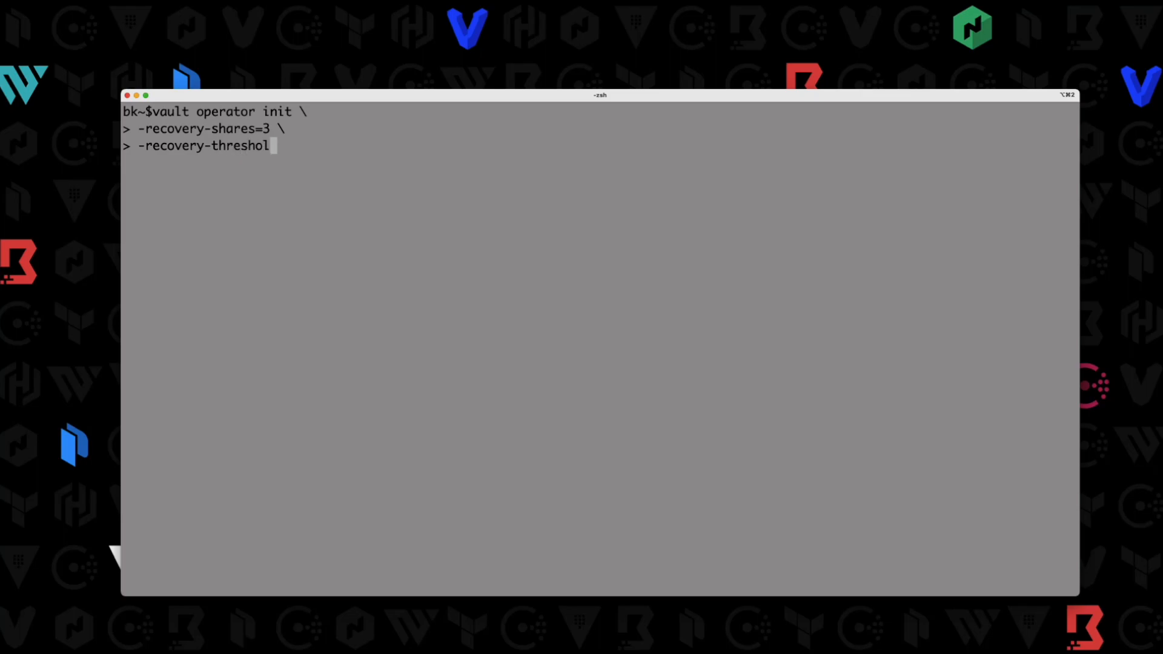
pyautogui.write('d=2')
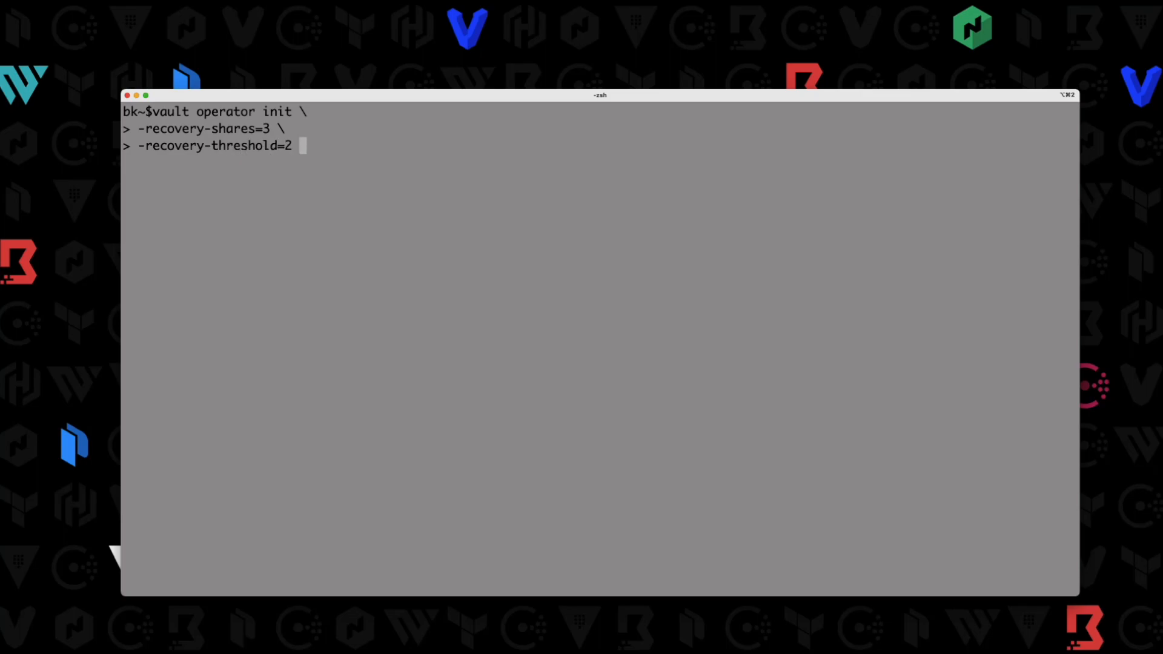
pyautogui.press('Enter')
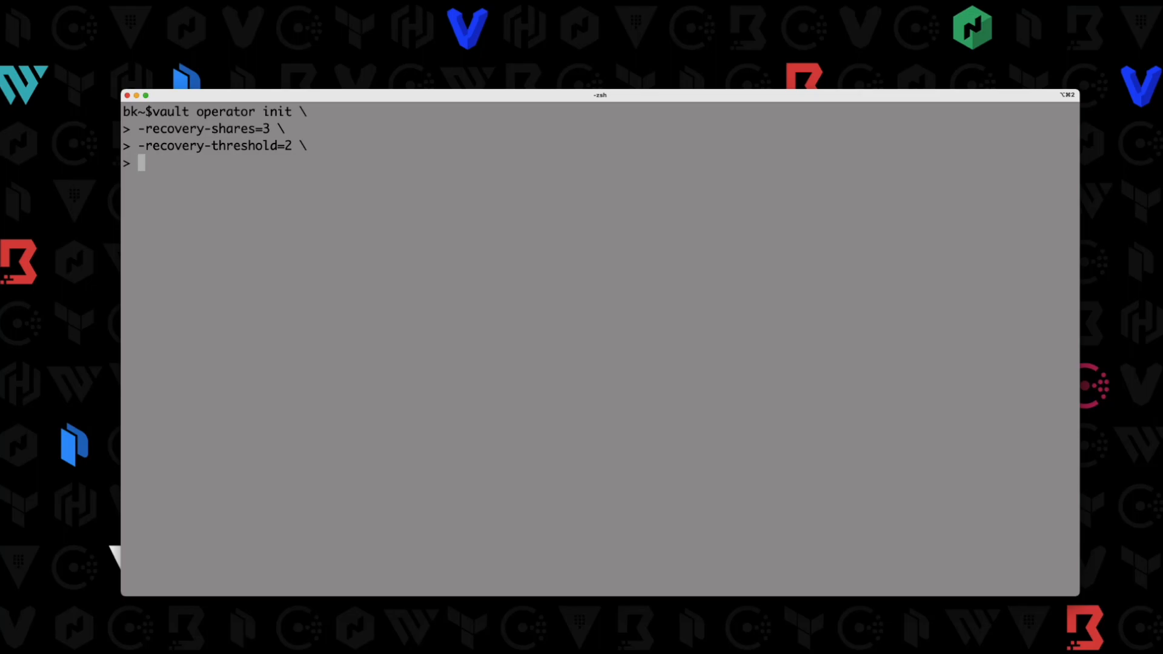
# Step: Add `-recovery-pgp-keys="btk.pub,frank.pub,susan.pub"` to the init command
pyautogui.write('-recovery-pg')
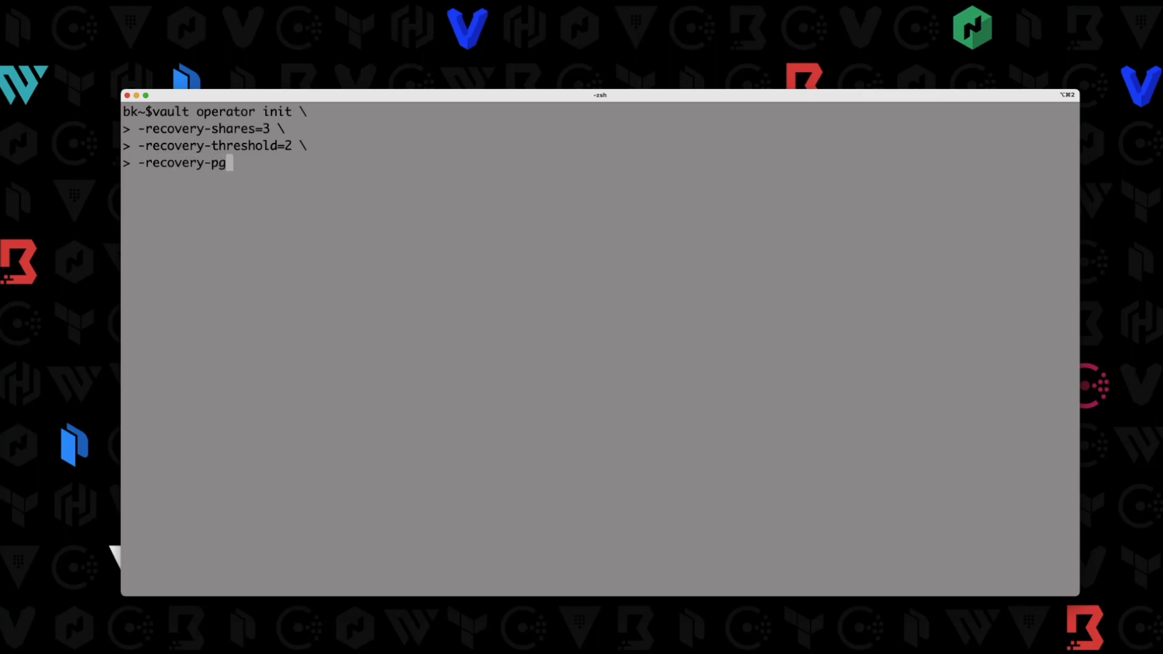
pyautogui.write('p-keys')
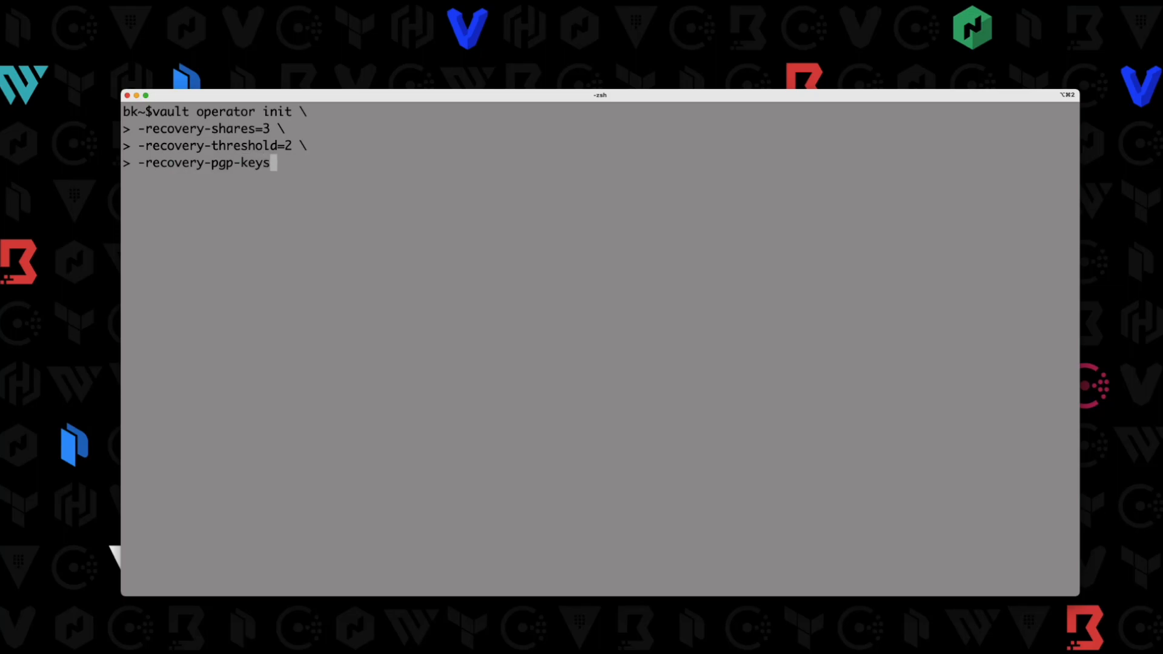
pyautogui.write('="')
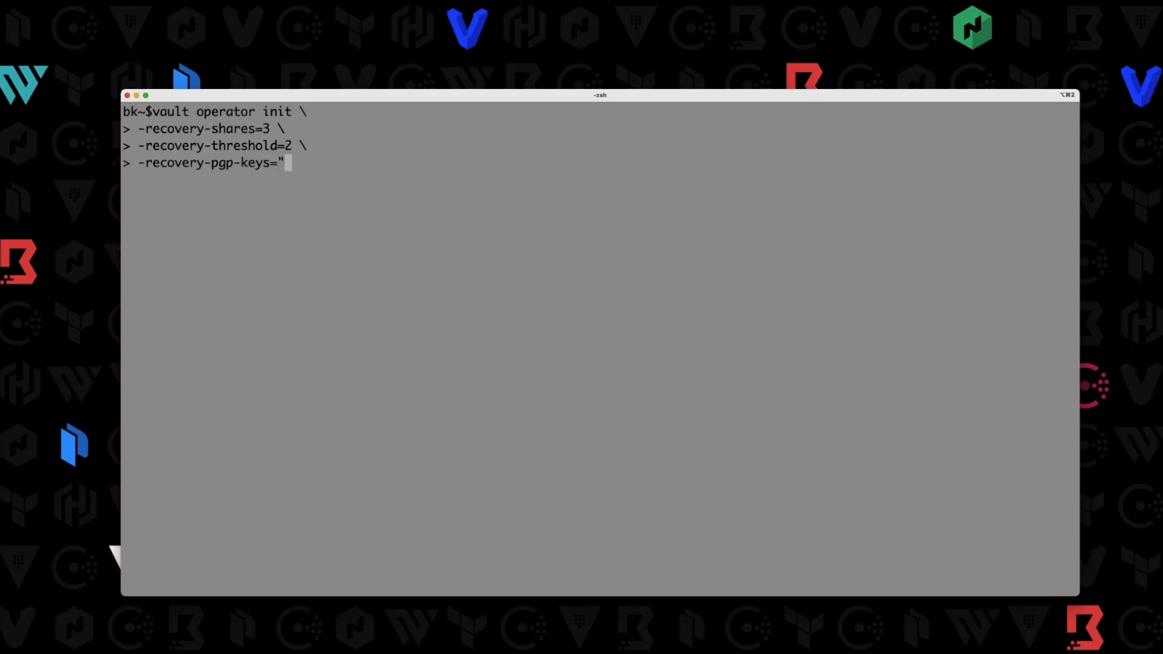
pyautogui.write('btk')
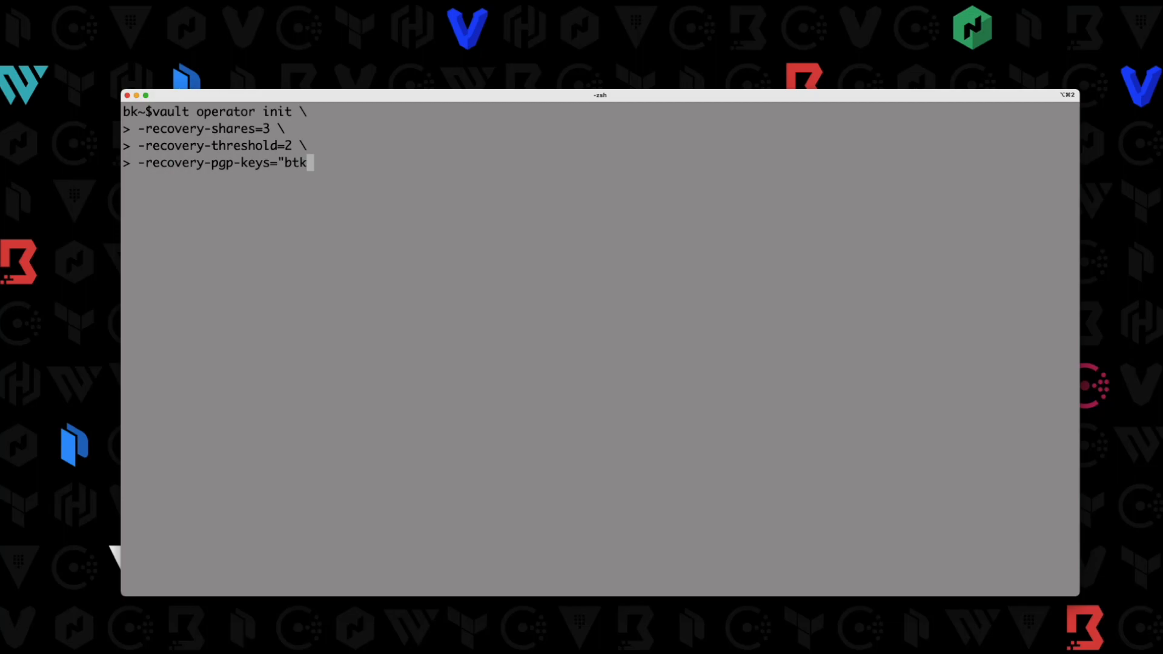
pyautogui.write('.pub,')
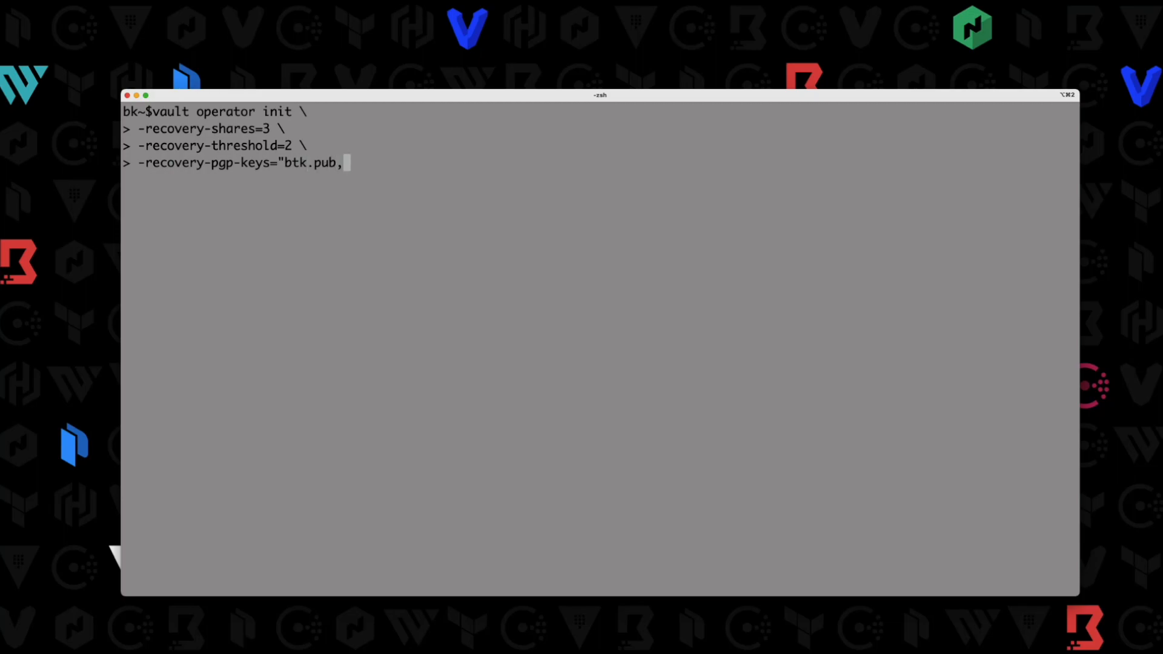
pyautogui.write('frank.pub,sus')
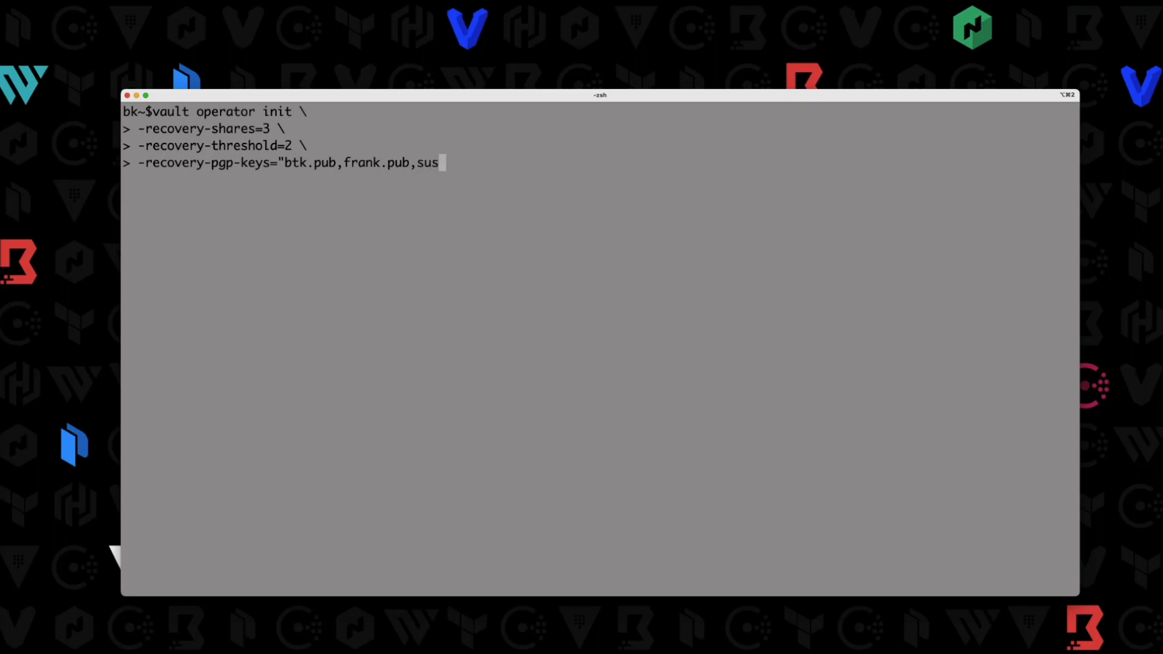
pyautogui.write('an.pub" > i')
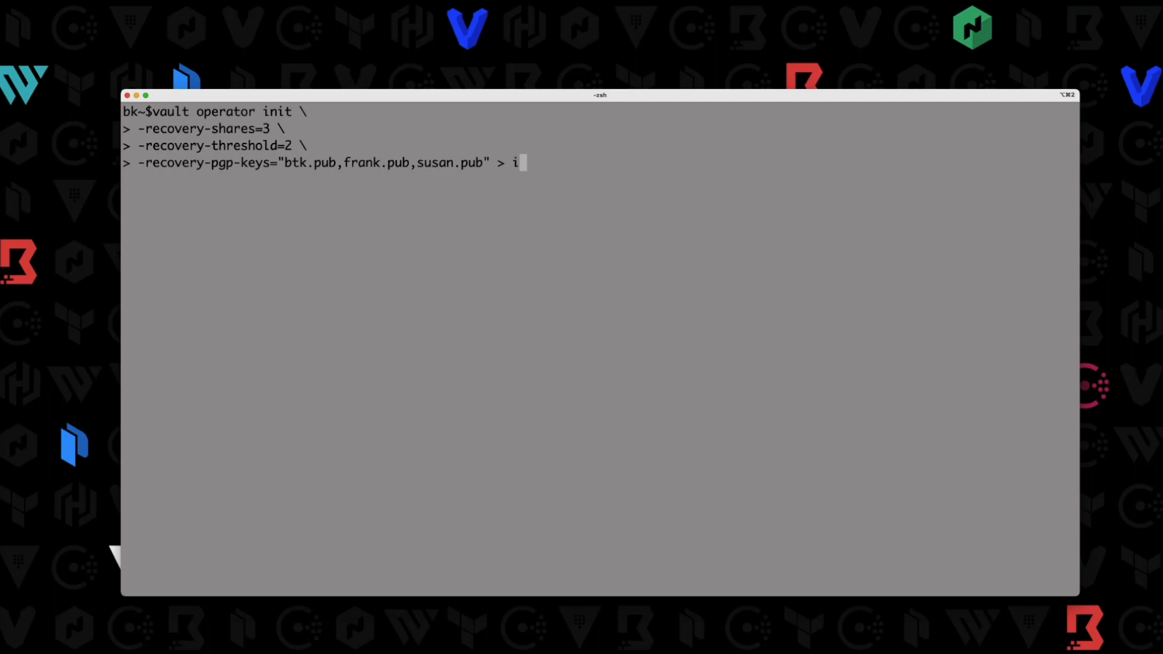
# Step: Redirect the output to vaultinit.txt and run the Vault initialization
pyautogui.write('va')
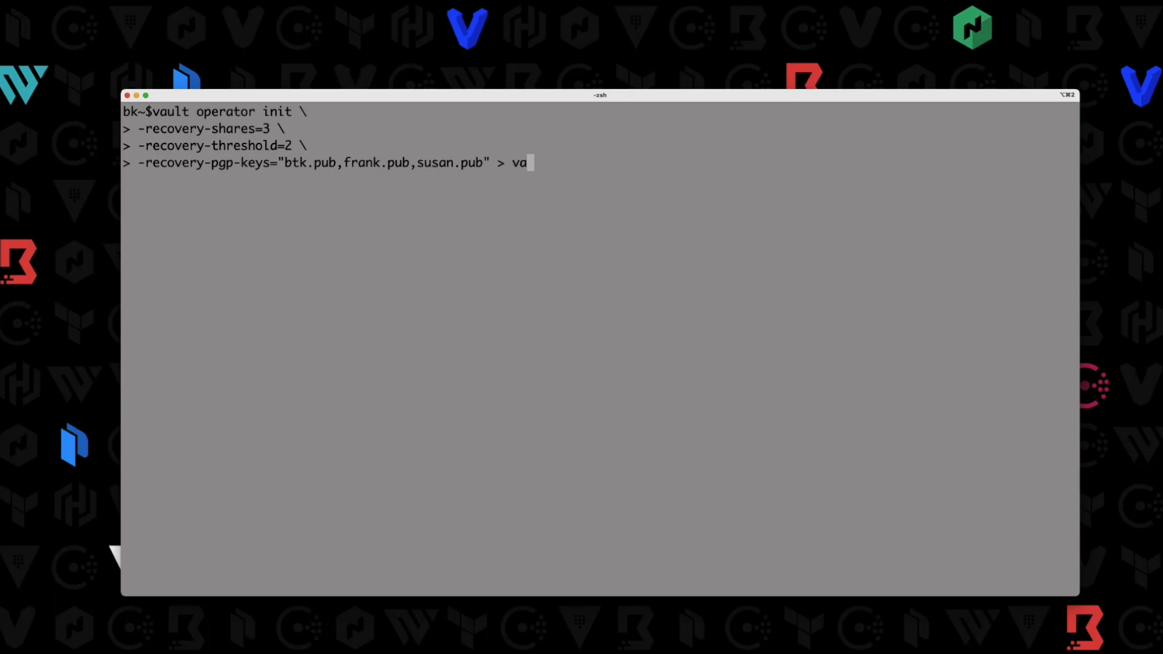
pyautogui.write('ultinit.')
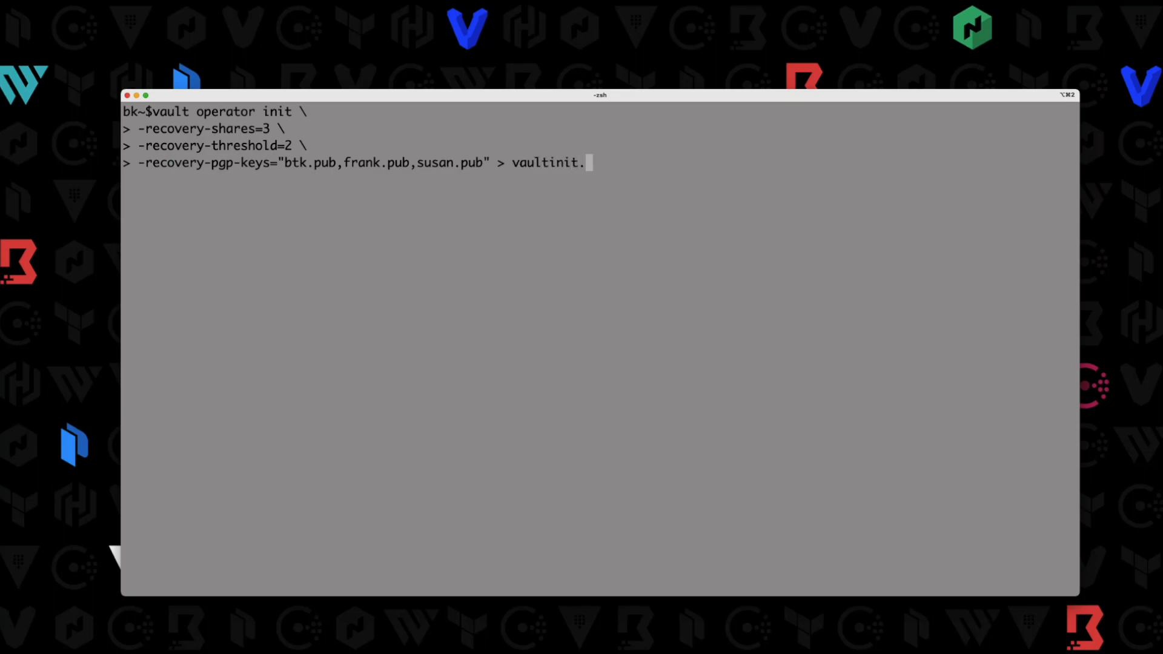
pyautogui.write('txt')
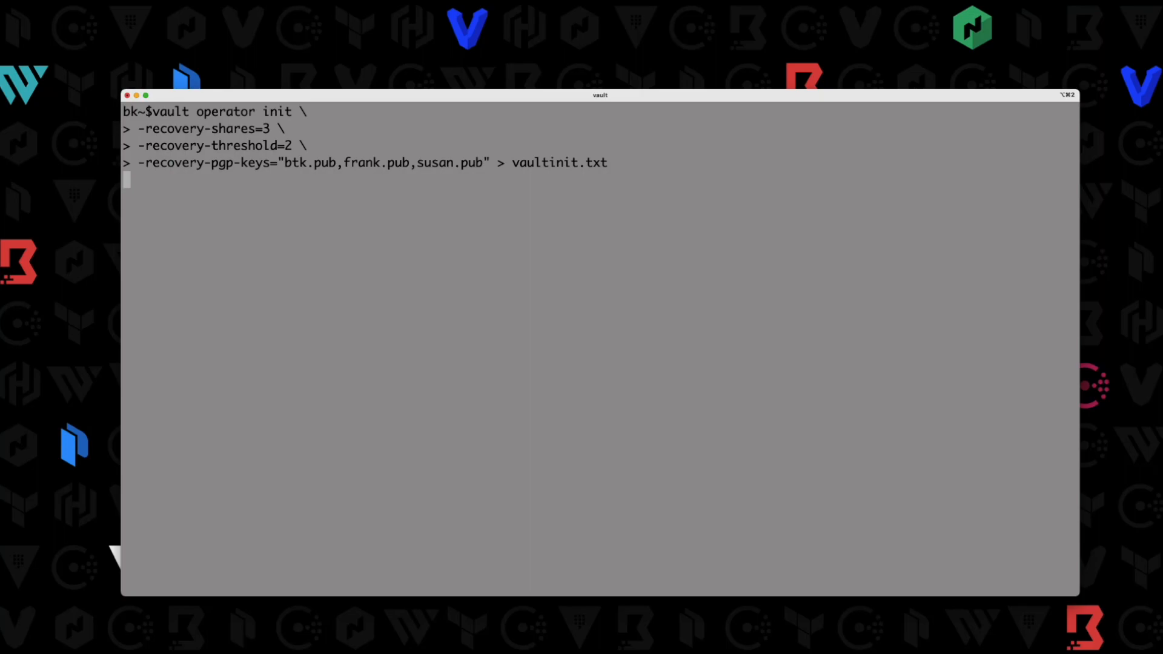
pyautogui.press('Return')
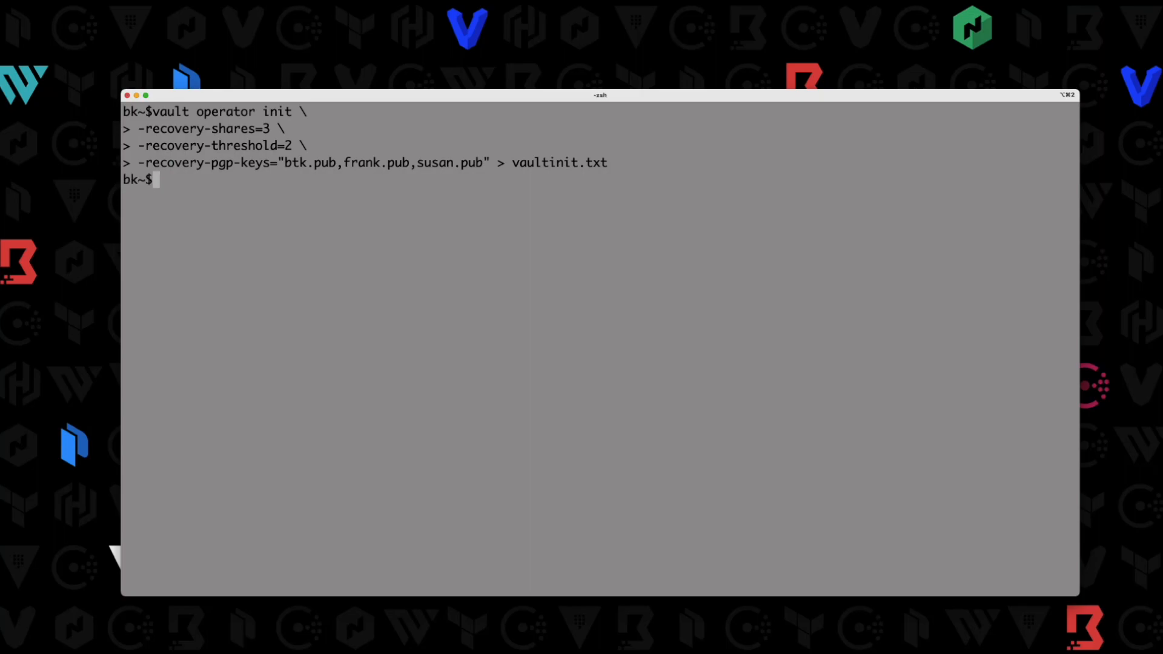
# Step: Print vaultinit.txt, revealing three encrypted recovery keys and the root token
pyautogui.write('cat vaultin')
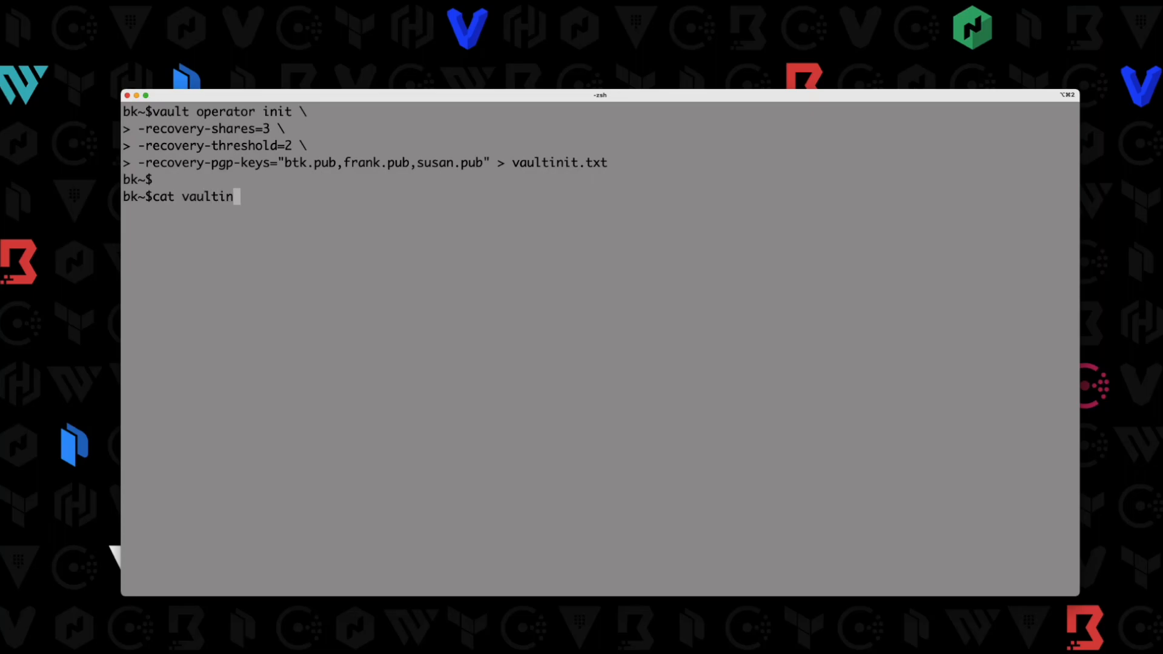
pyautogui.press('enter')
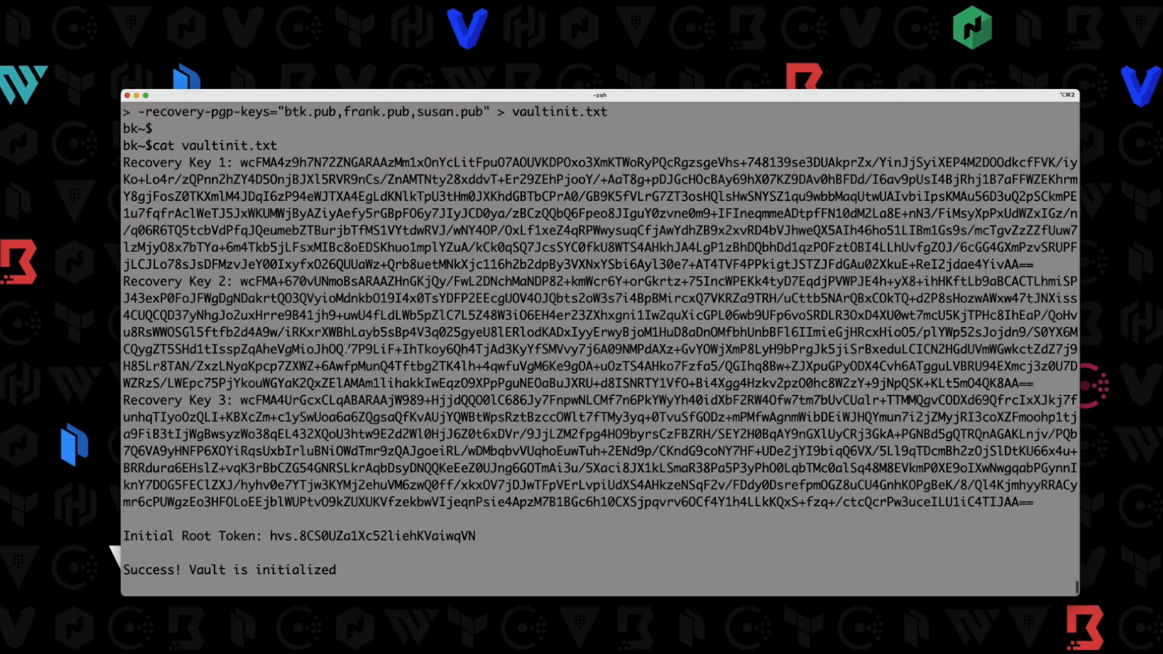
pyautogui.doubleClick(166, 145)
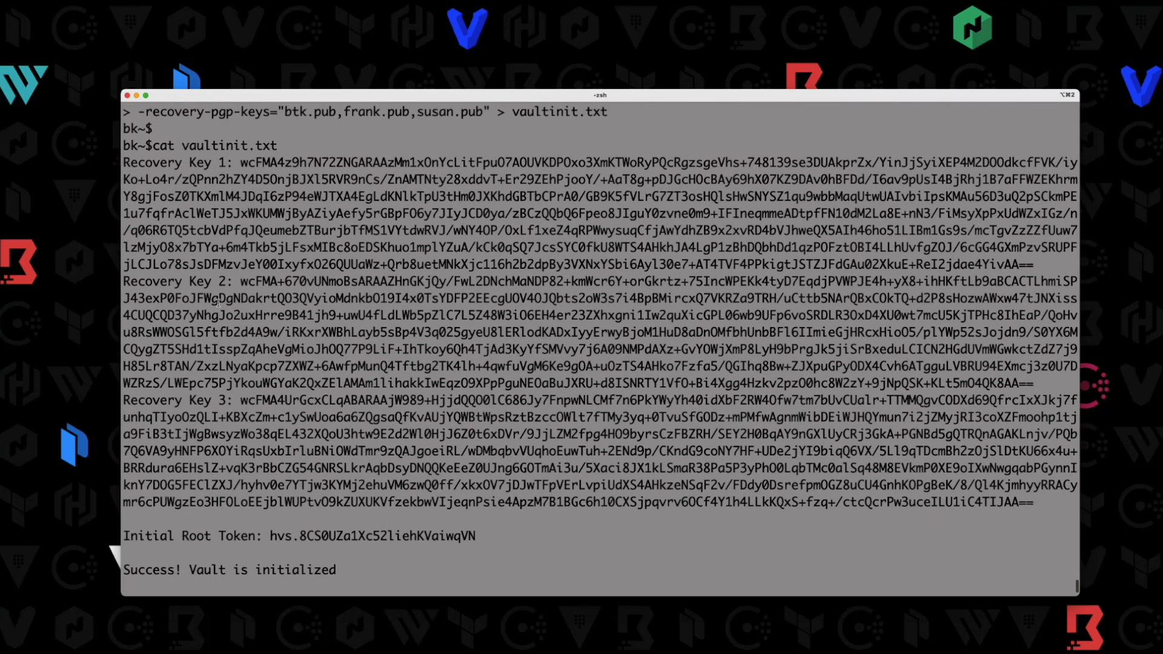
# Step: Select Recovery Key 1, clear it, then select and copy Recovery Key 3 instead
pyautogui.moveTo(240, 162); pyautogui.dragTo(445, 162)
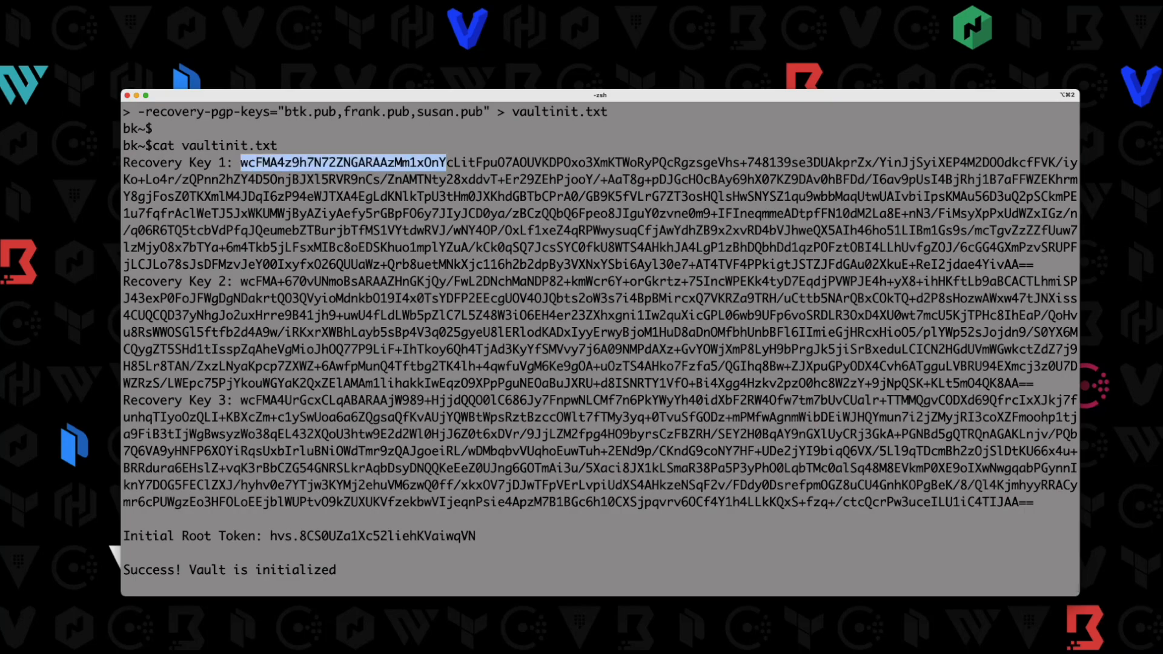
pyautogui.moveTo(240, 161); pyautogui.dragTo(1032, 266)
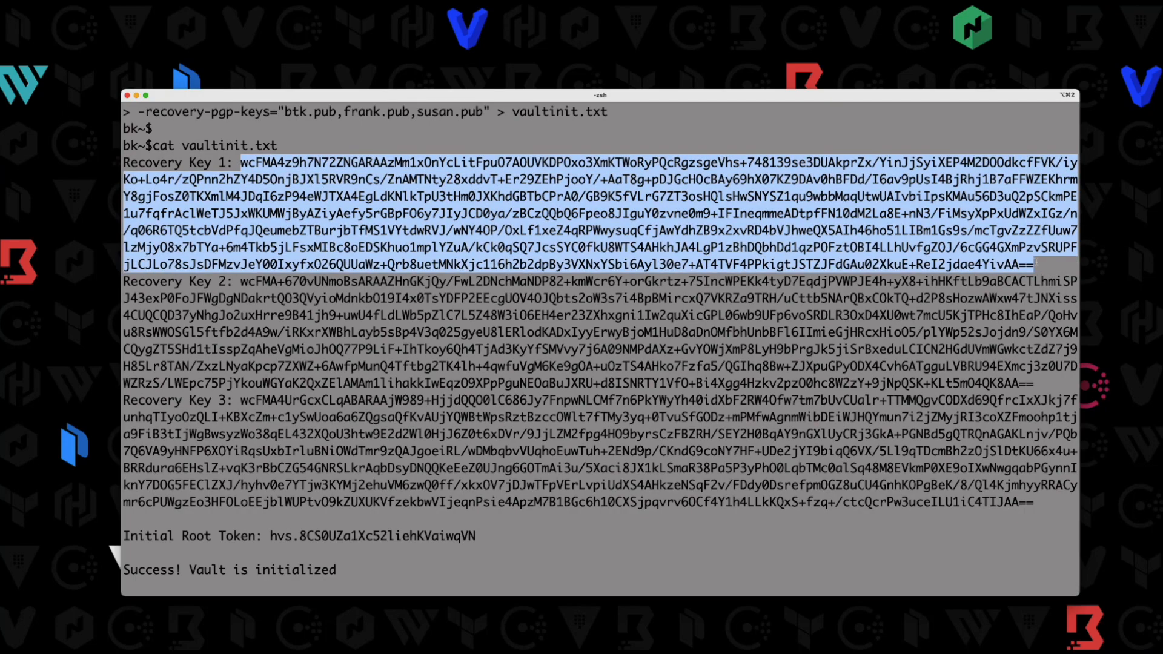
pyautogui.click(349, 571)
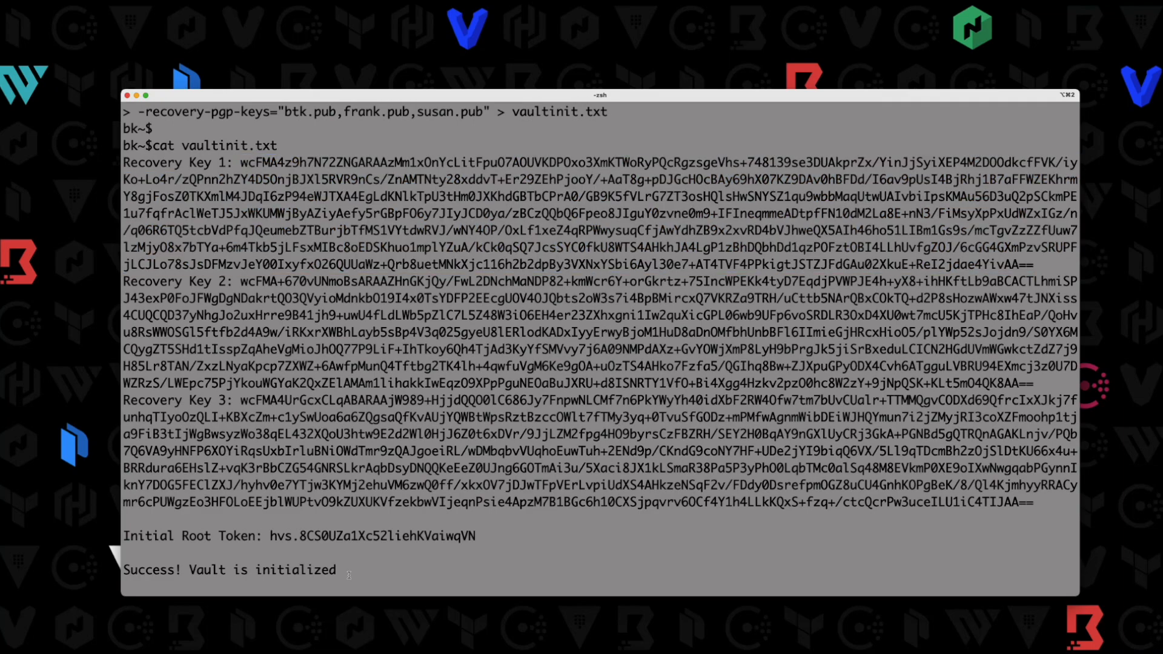
pyautogui.scroll(-3)
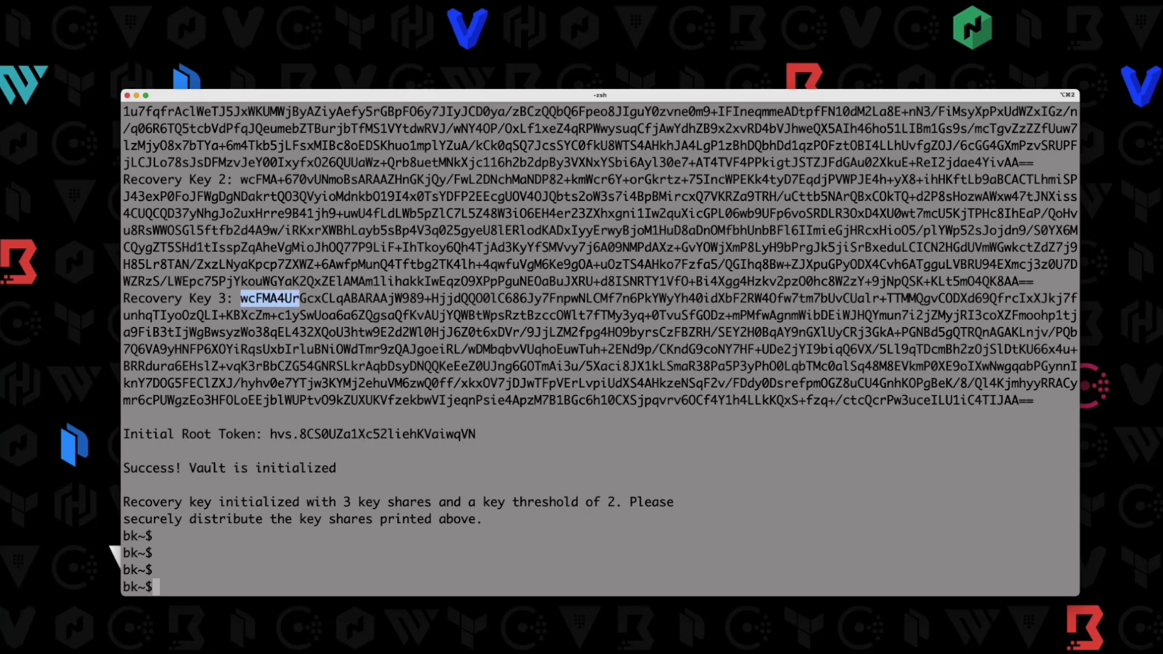
pyautogui.moveTo(301, 298); pyautogui.dragTo(1032, 401)
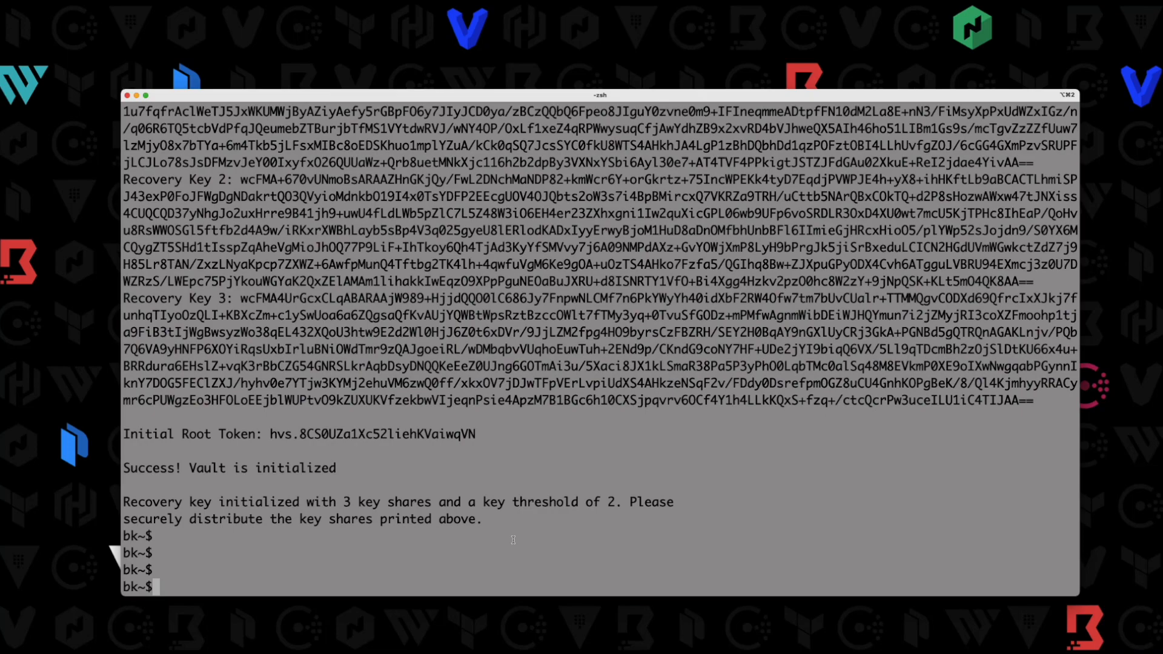
# Step: Run `echo "<key 3>" | base64 --decode | gpg -dq`, reaching the GPG passphrase prompt
pyautogui.write('echo "')
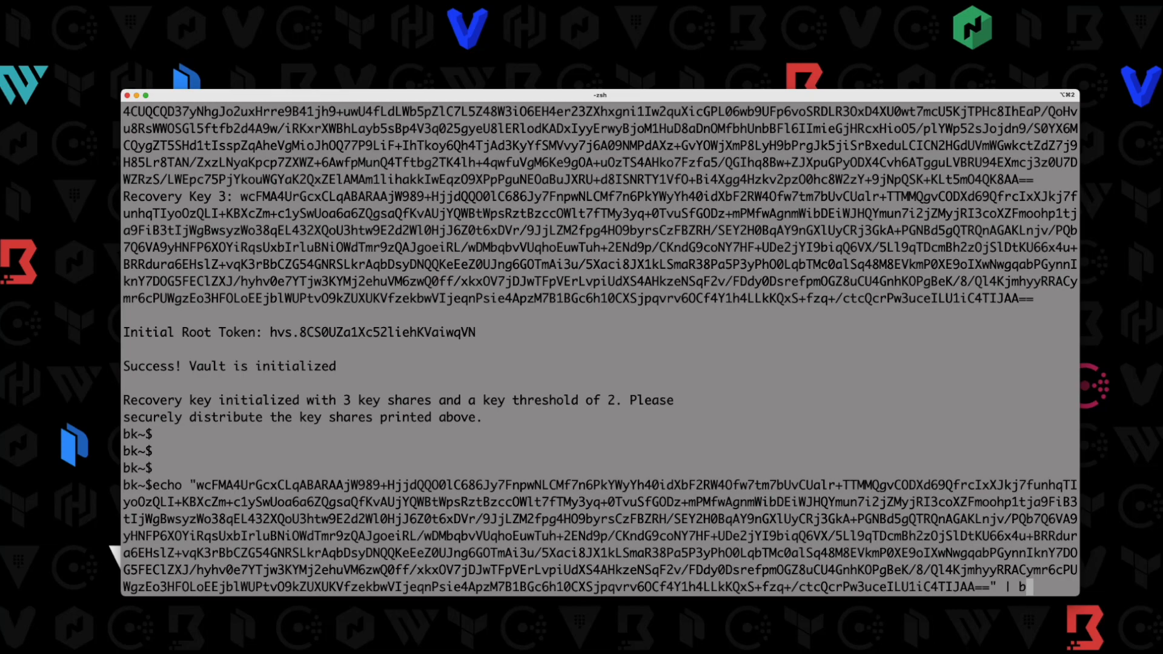
pyautogui.write('ase64')
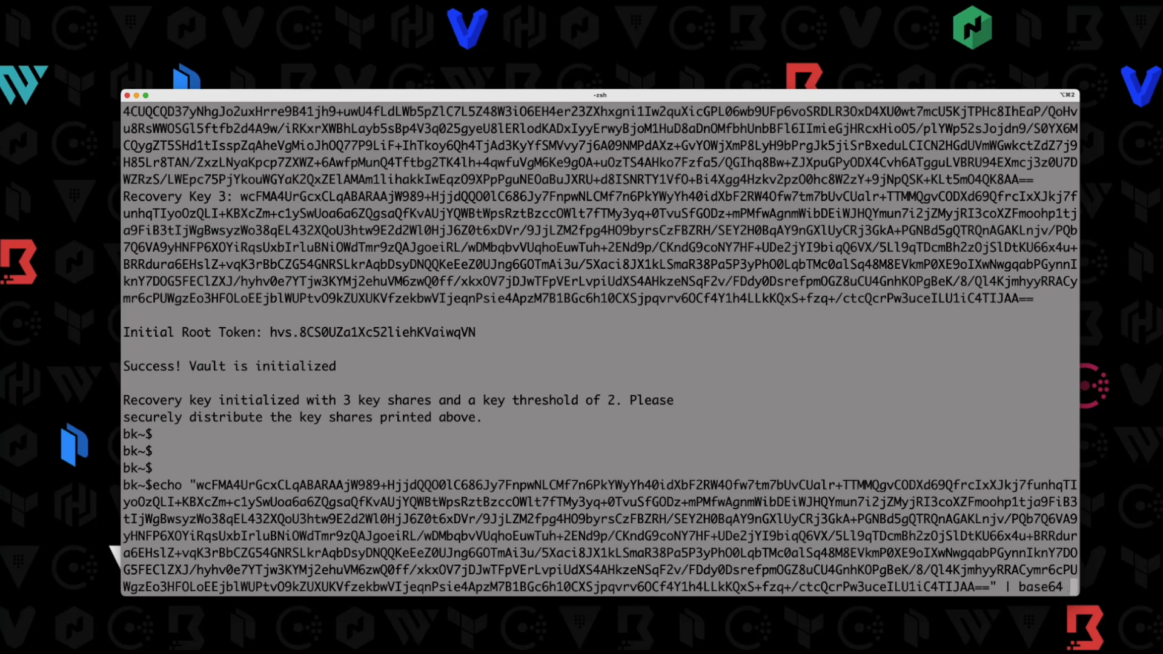
pyautogui.write('--decode')
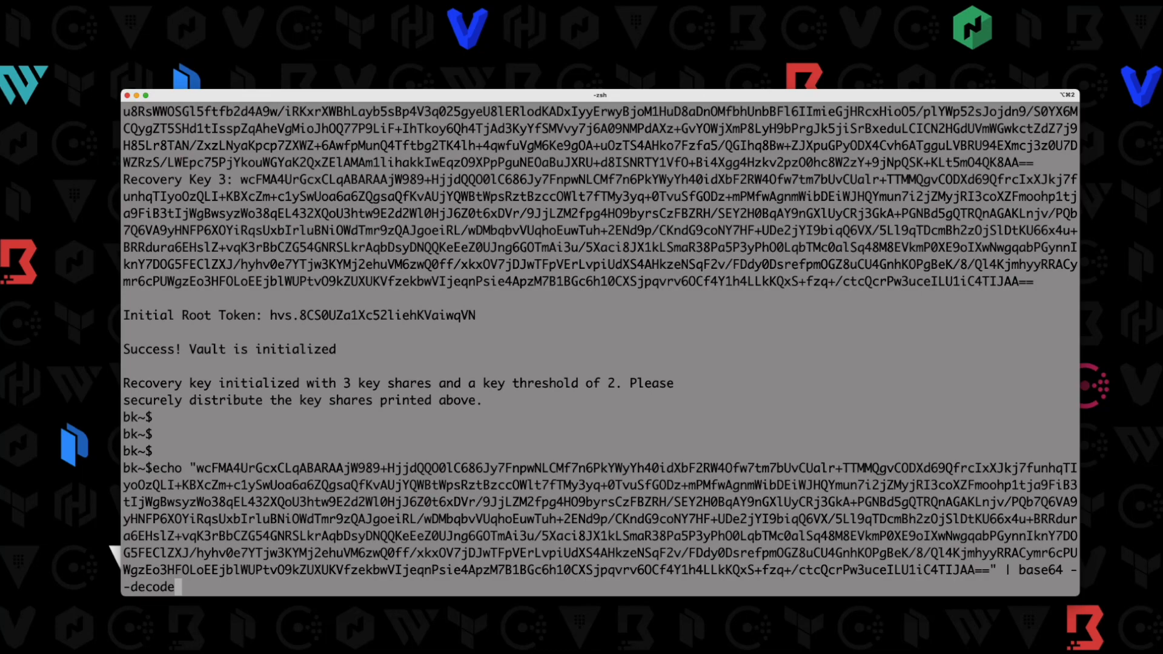
pyautogui.write('g')
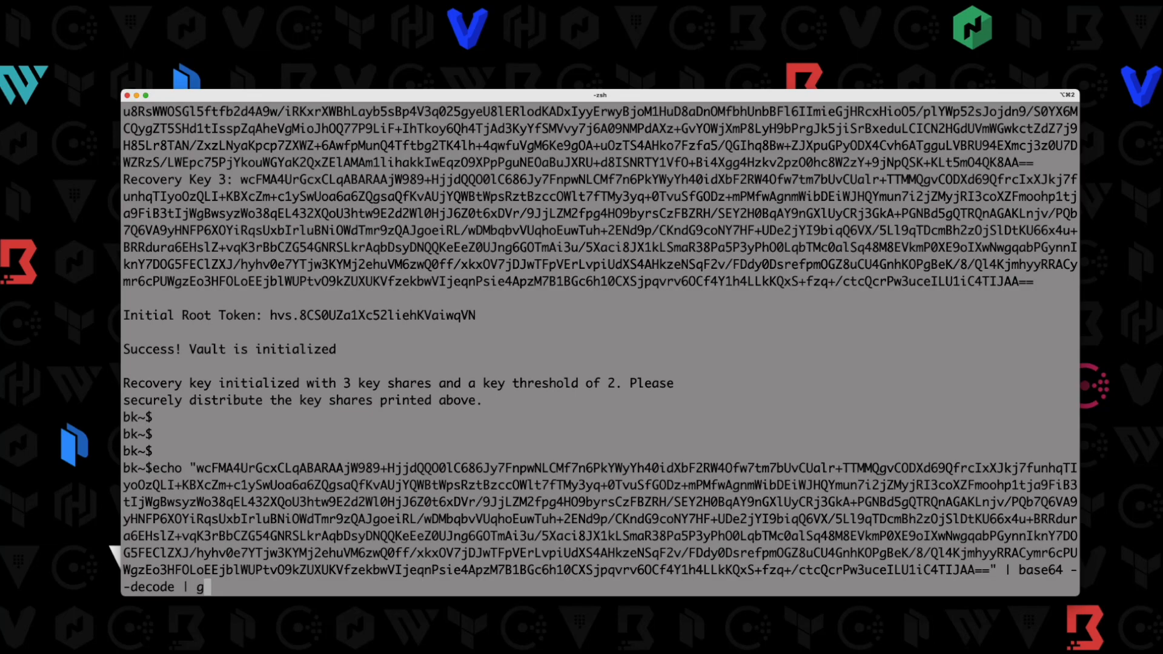
pyautogui.write('pg -d')
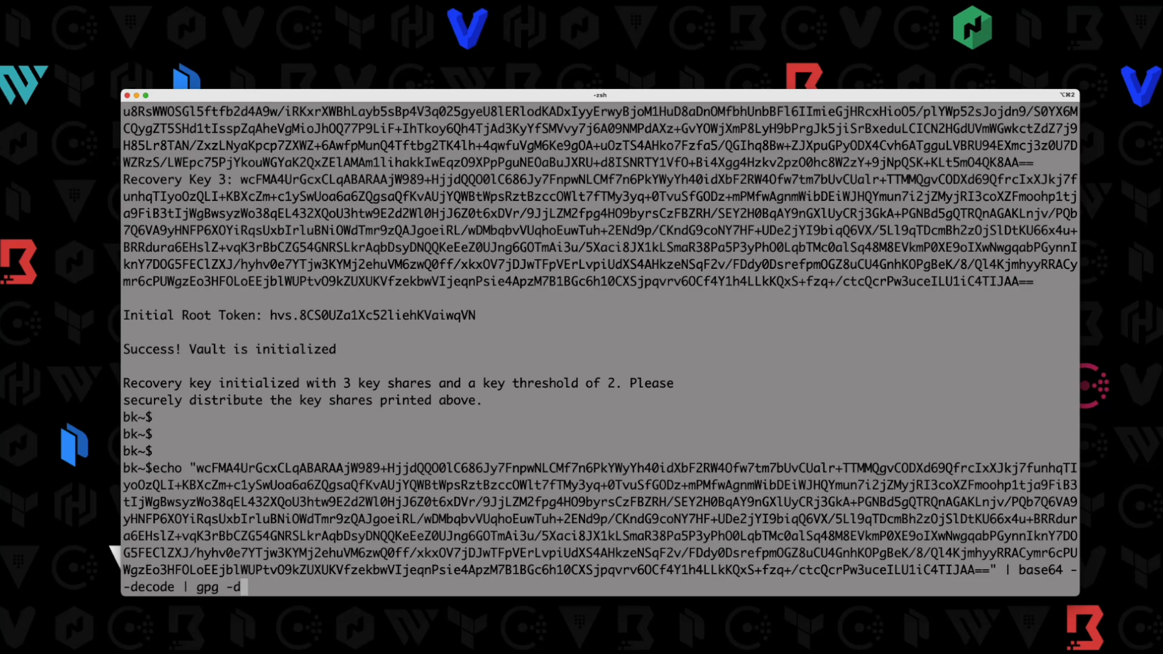
pyautogui.write('q')
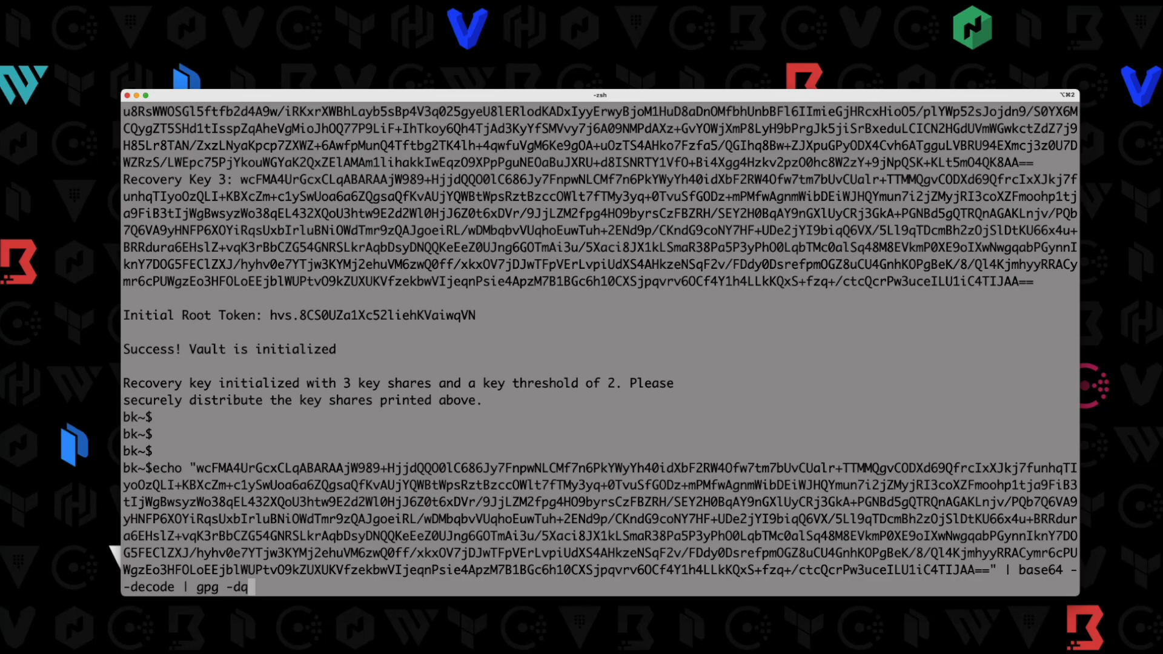
pyautogui.press('Return')
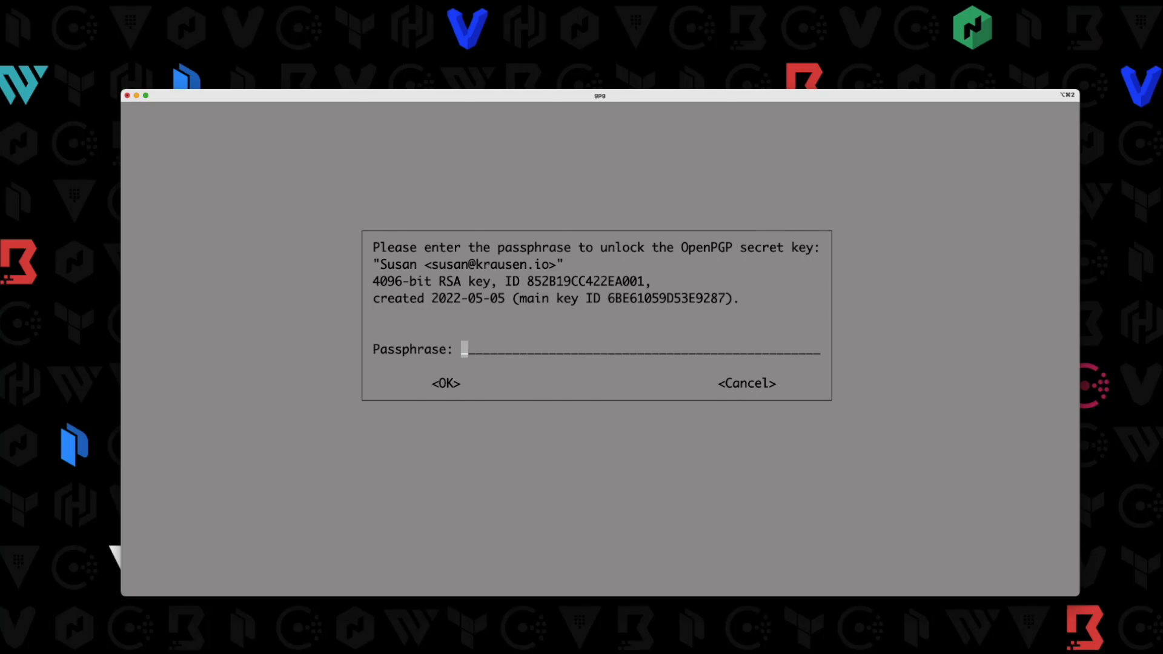
# Step: Enter the PGP passphrase and select the decrypted plaintext hex Recovery Key 3
pyautogui.write('****')
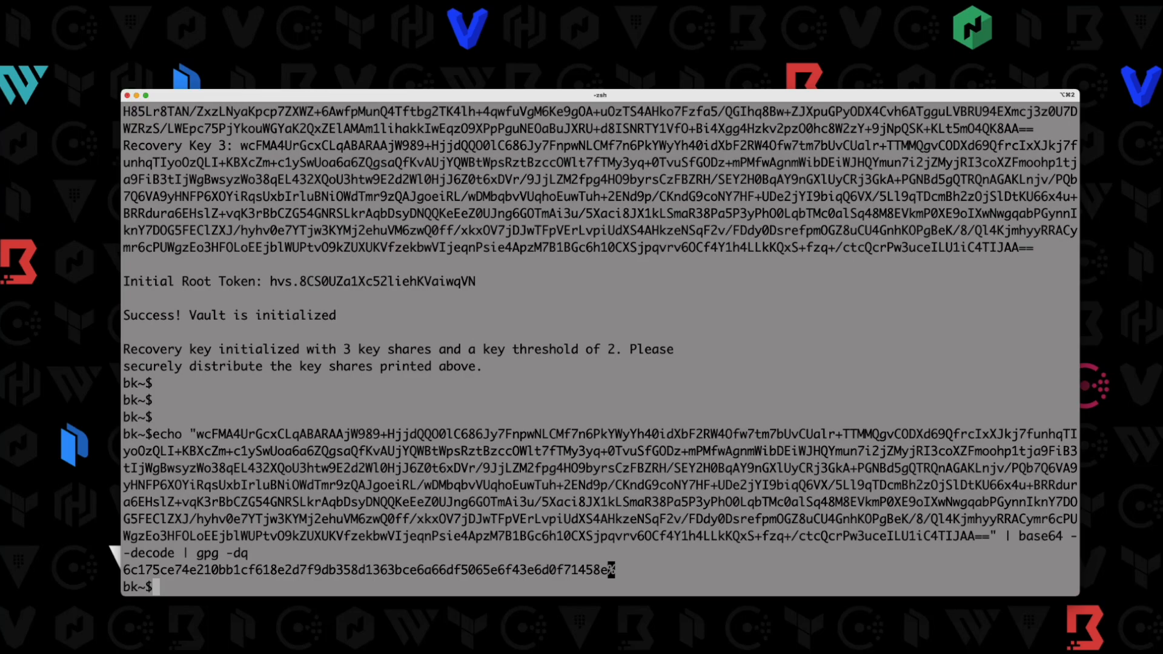
pyautogui.moveTo(124, 569); pyautogui.dragTo(525, 569)
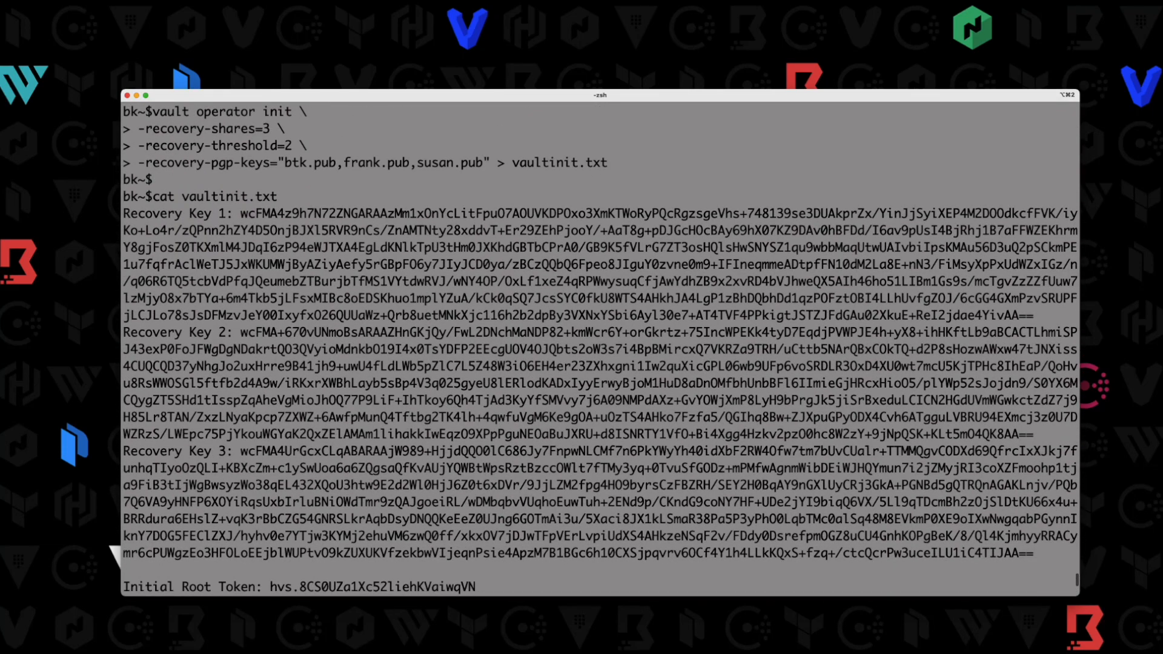
# Step: Copy Recovery Key 1, decode and decrypt it the same way, and select its plaintext hex value
pyautogui.moveTo(249, 214); pyautogui.dragTo(1044, 298)
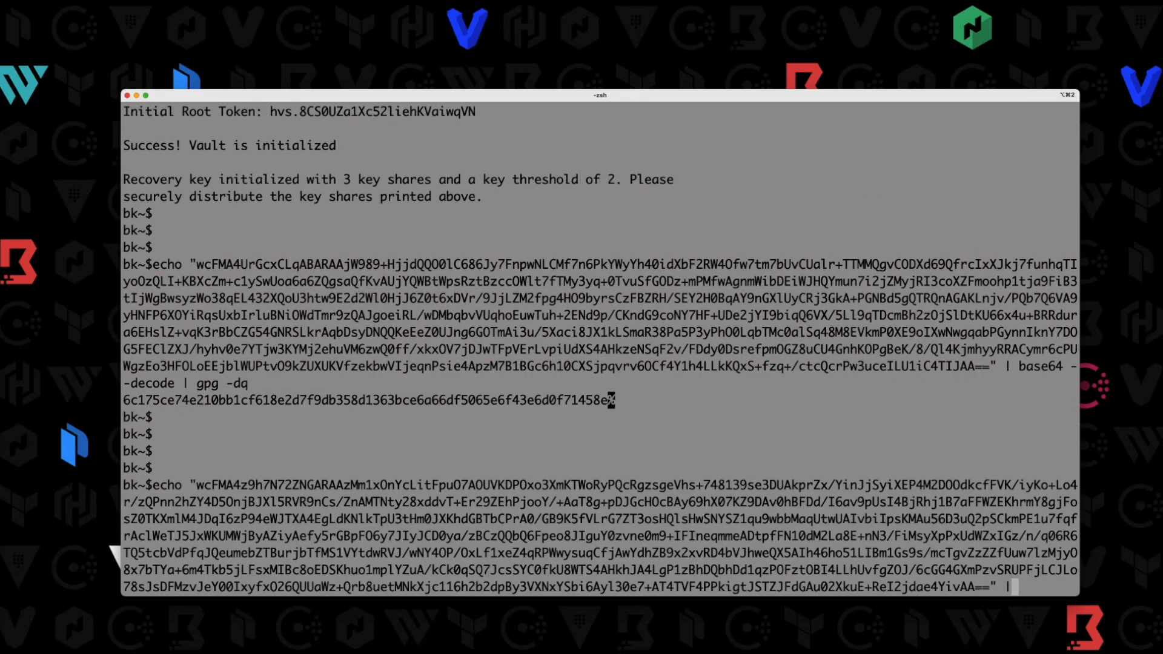
pyautogui.write('base64 -')
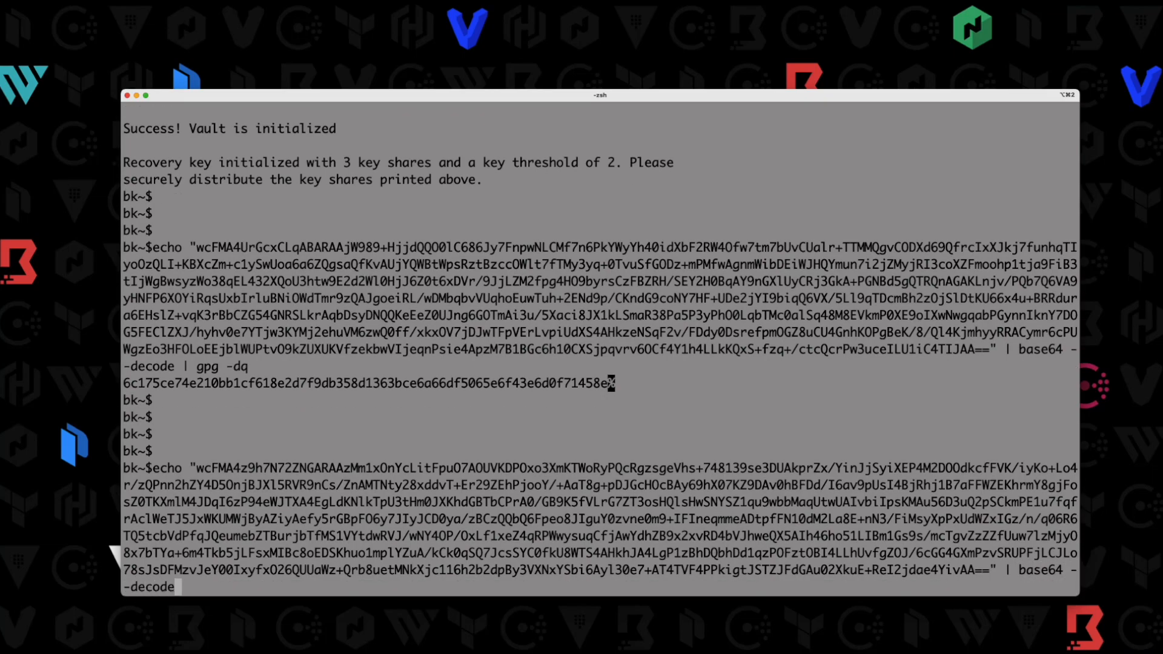
pyautogui.write('gpg -dq')
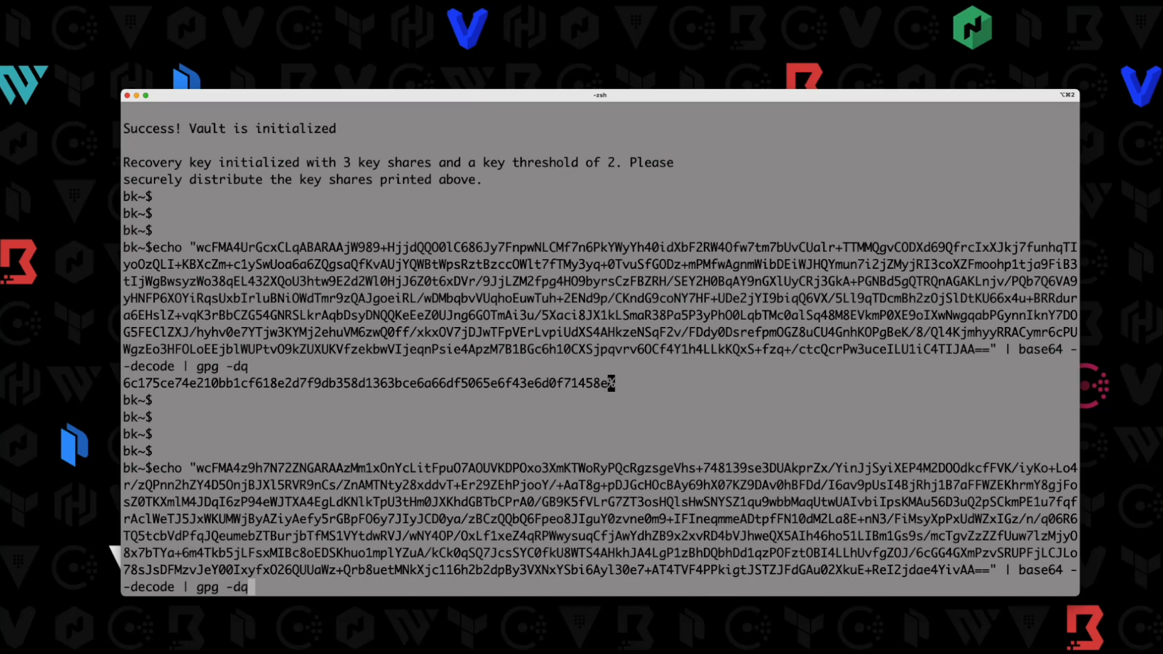
pyautogui.press('Return')
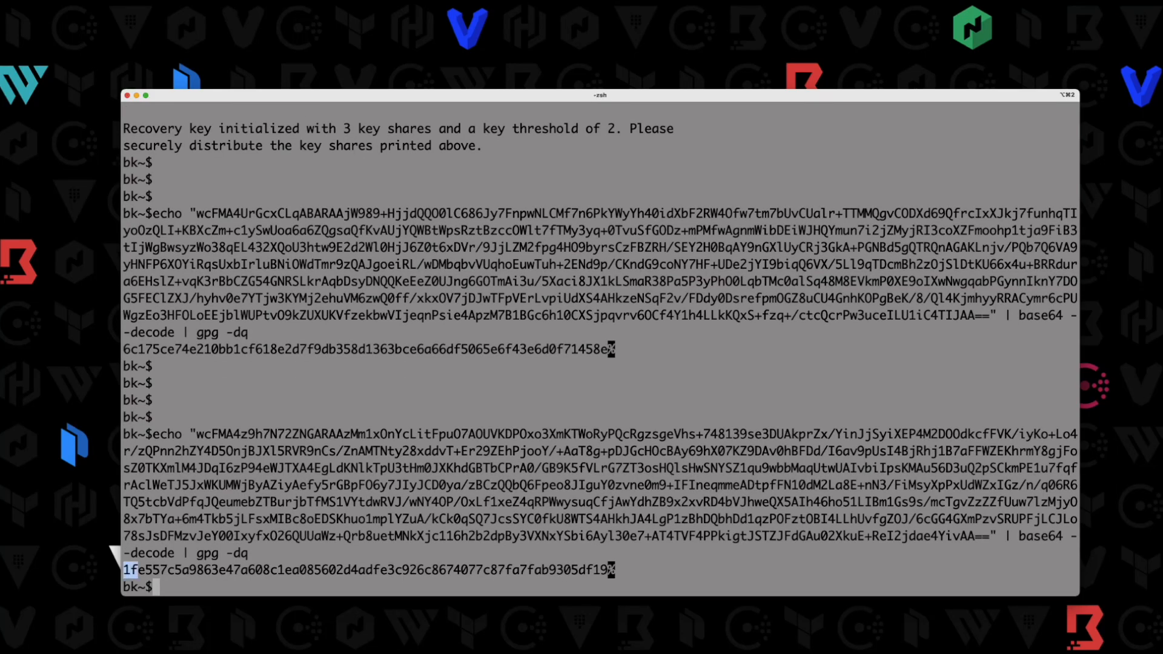
pyautogui.moveTo(122, 570); pyautogui.dragTo(608, 570)
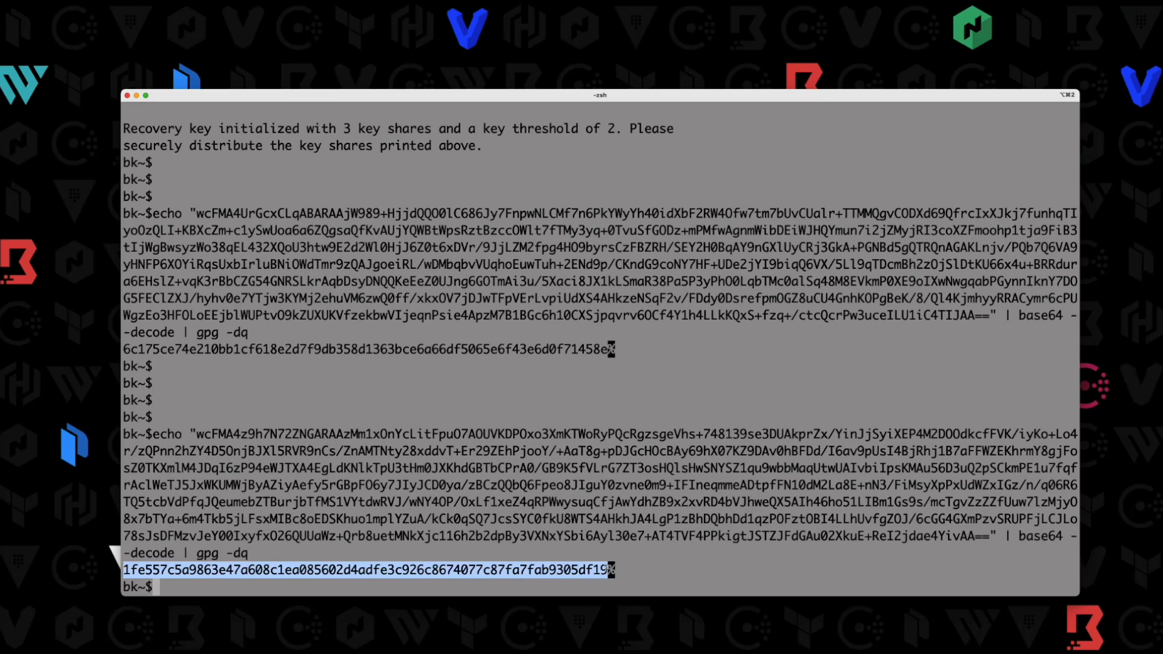